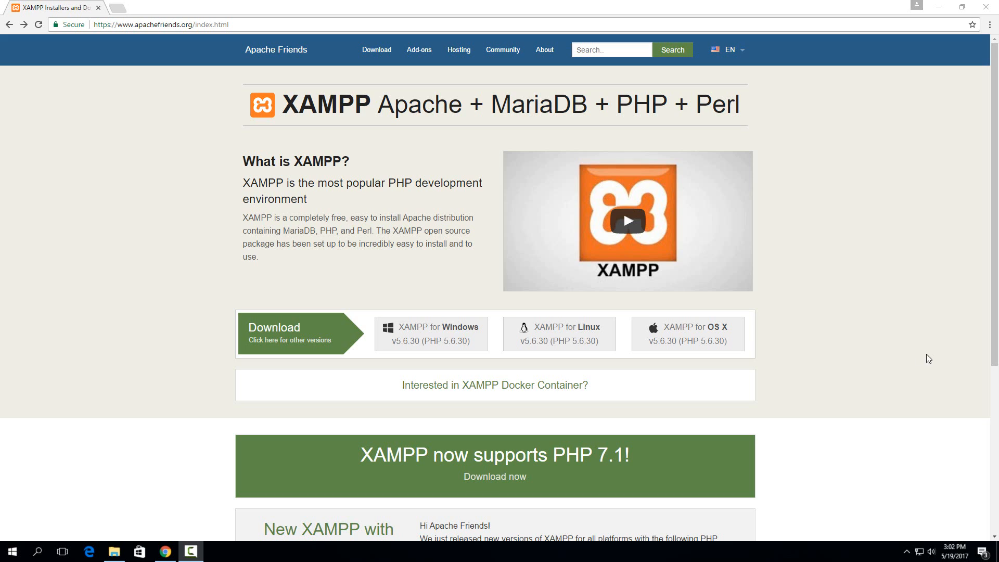
mouse_move(426, 297)
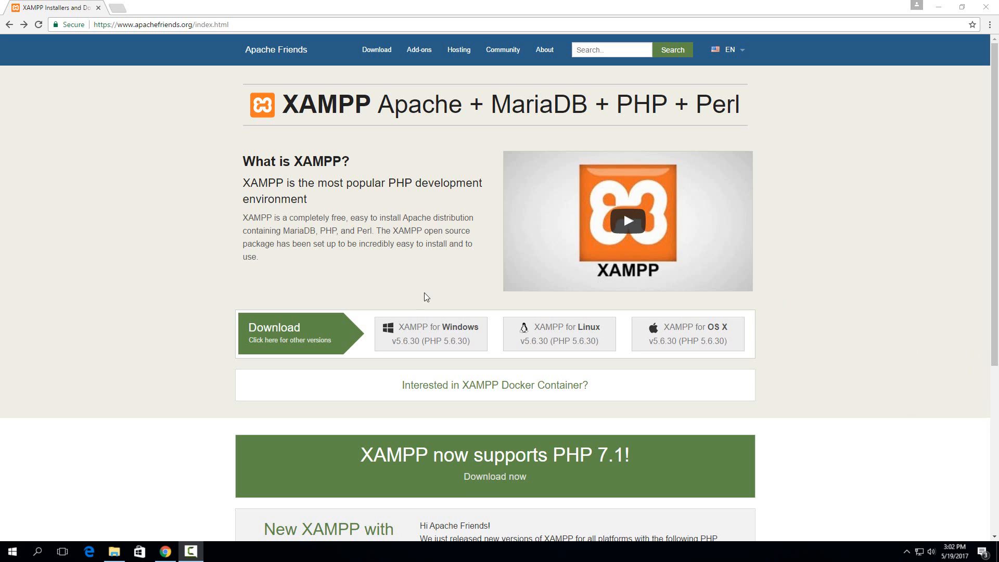
mouse_move(136, 77)
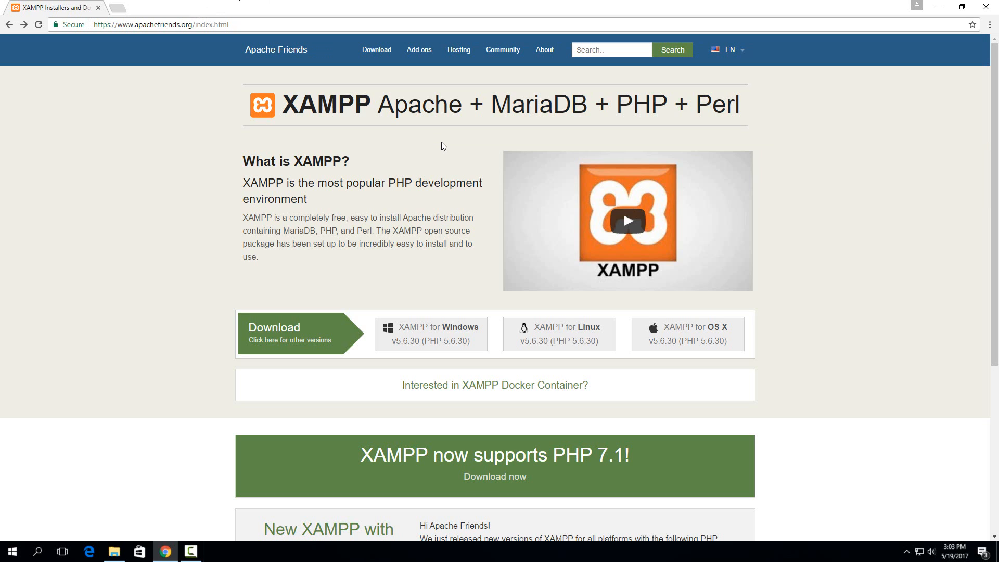
mouse_move(482, 243)
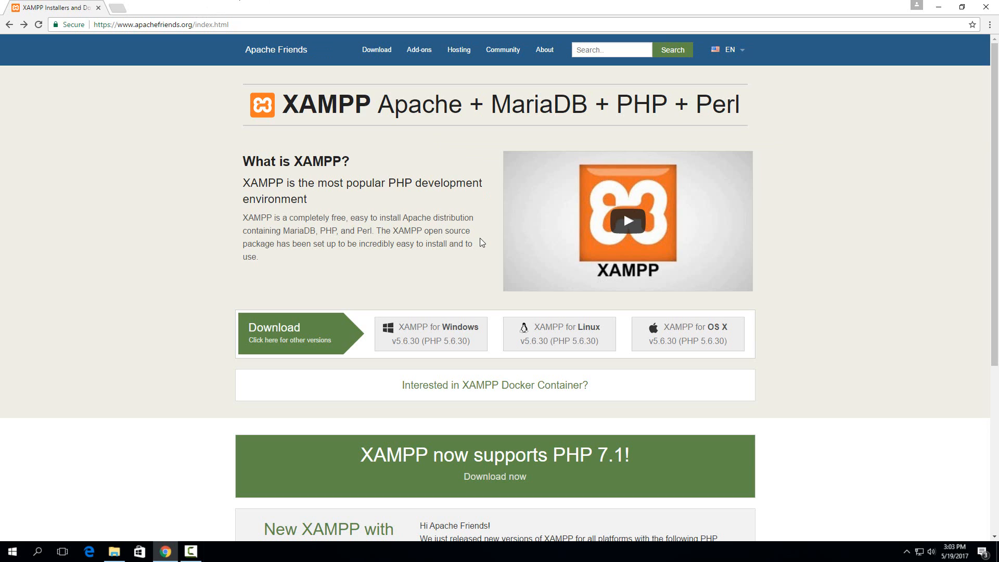
mouse_move(432, 341)
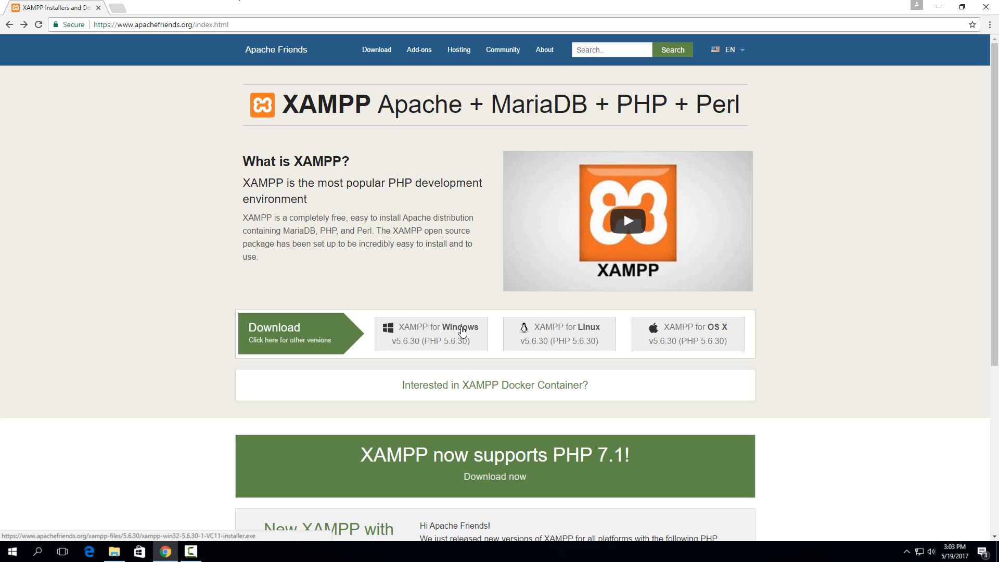
Step: Download the XAMPP for Windows installer from the apachefriends.org homepage
left_click(431, 331)
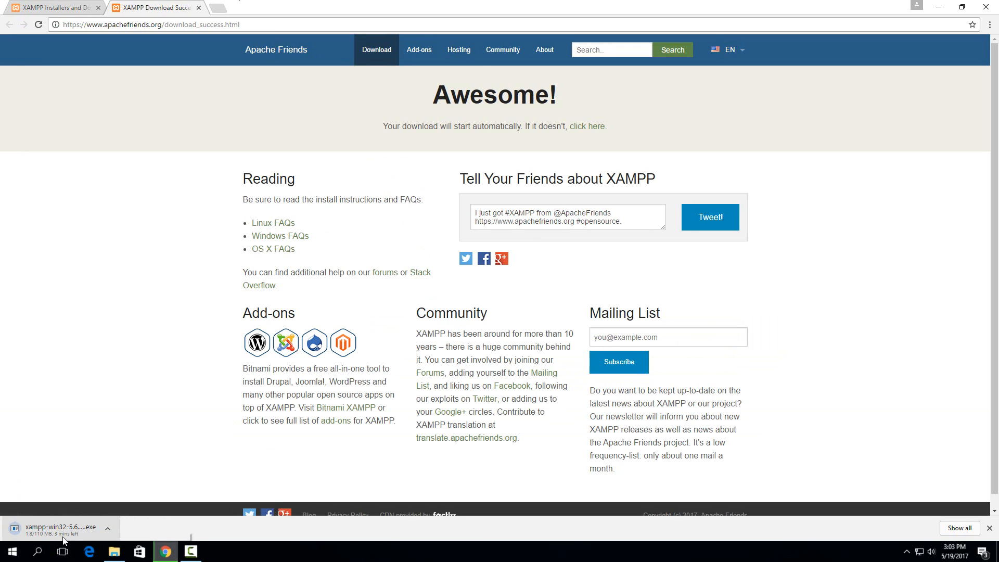
mouse_move(72, 479)
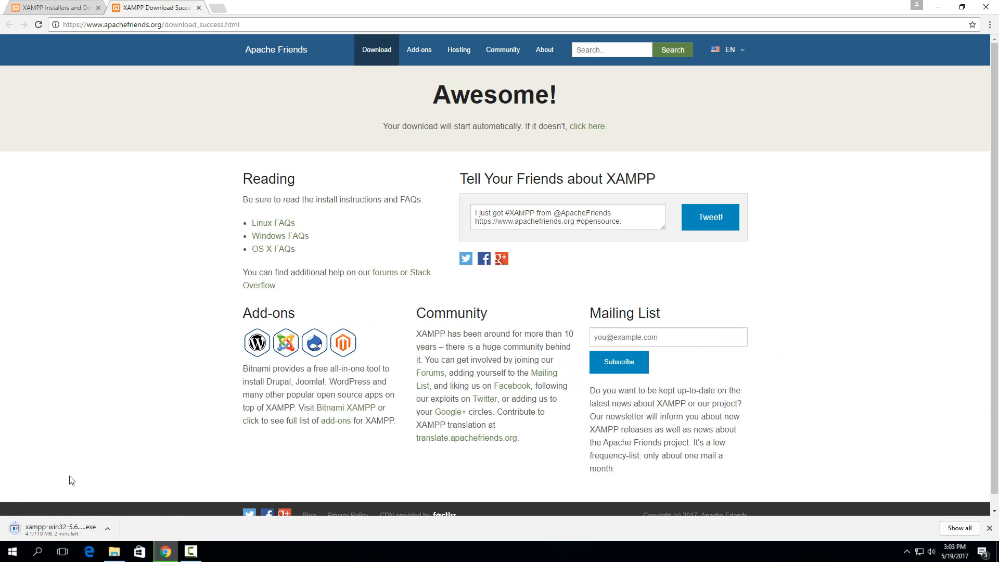
mouse_move(984, 381)
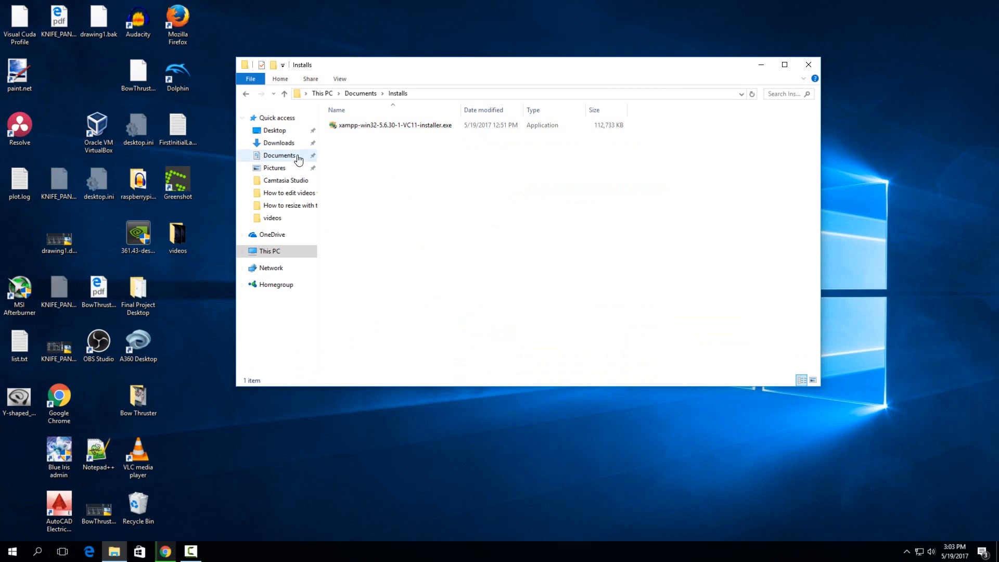
Step: Run the xampp installer .exe from the Documents > Installs folder
left_click(395, 124)
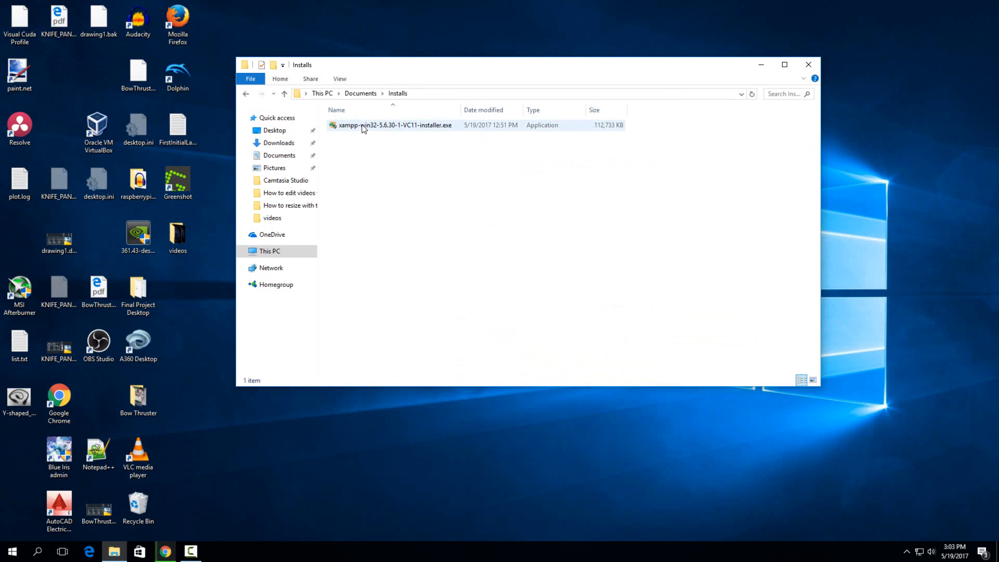
left_click(395, 125)
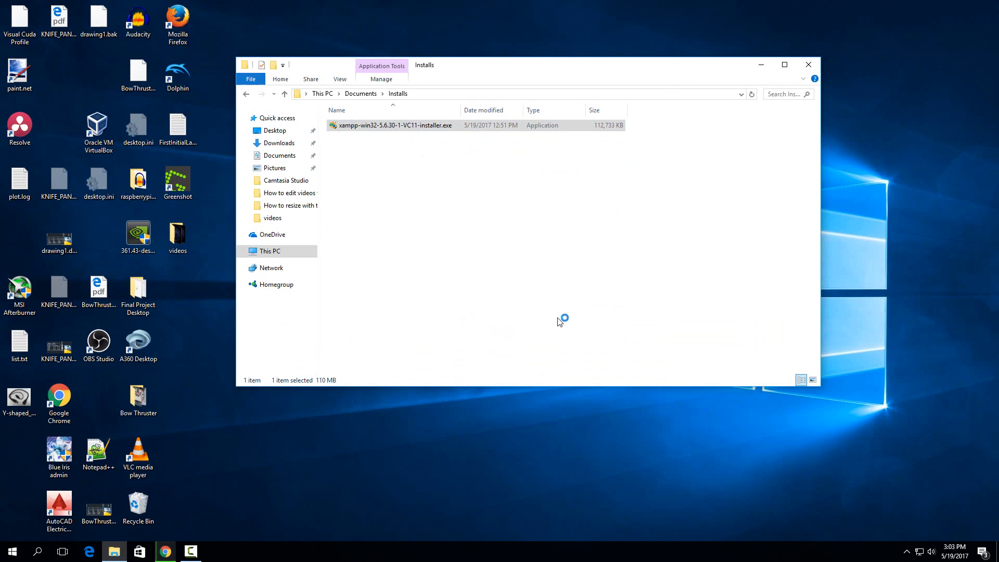
mouse_move(514, 247)
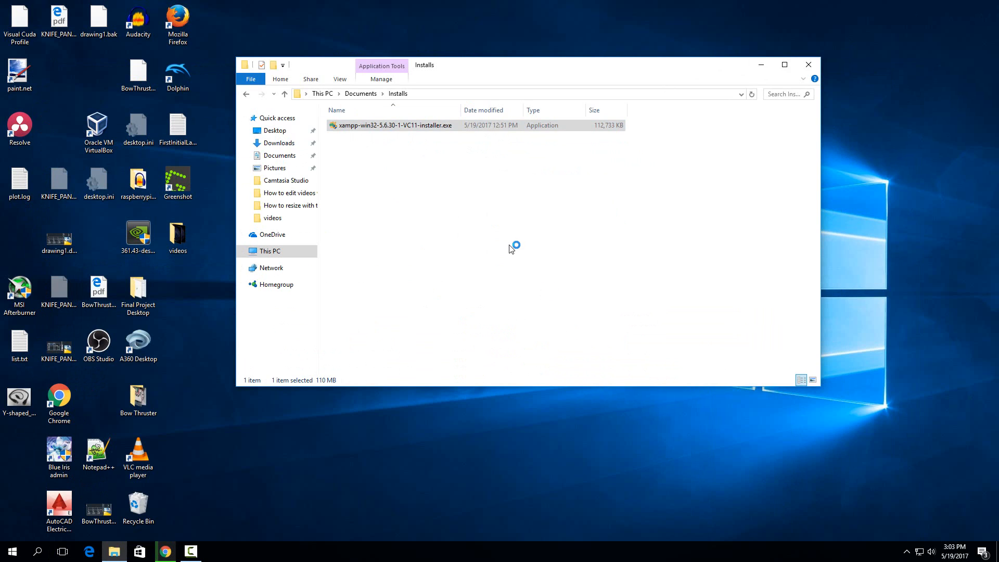
double_click(394, 125)
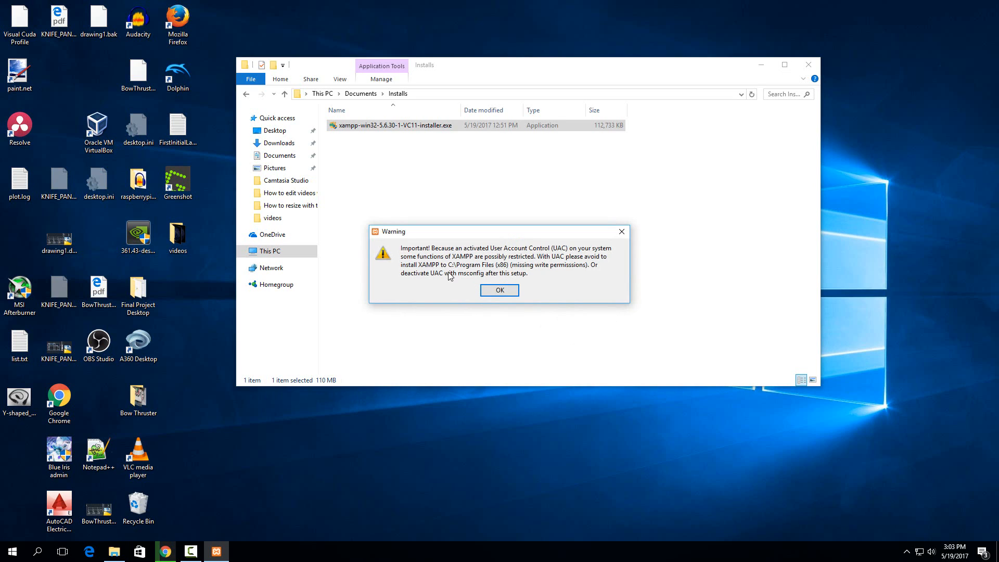
mouse_move(454, 275)
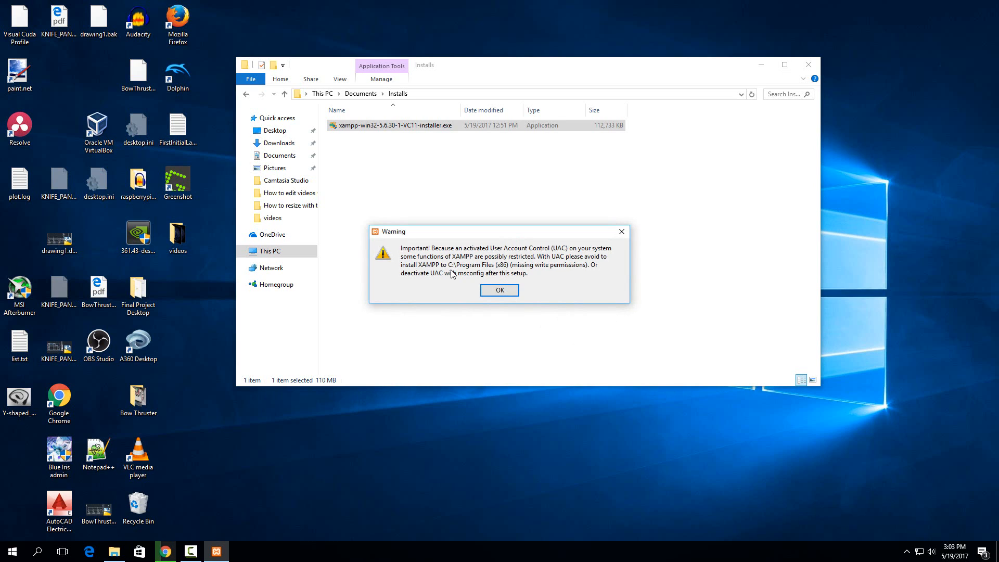
mouse_move(475, 255)
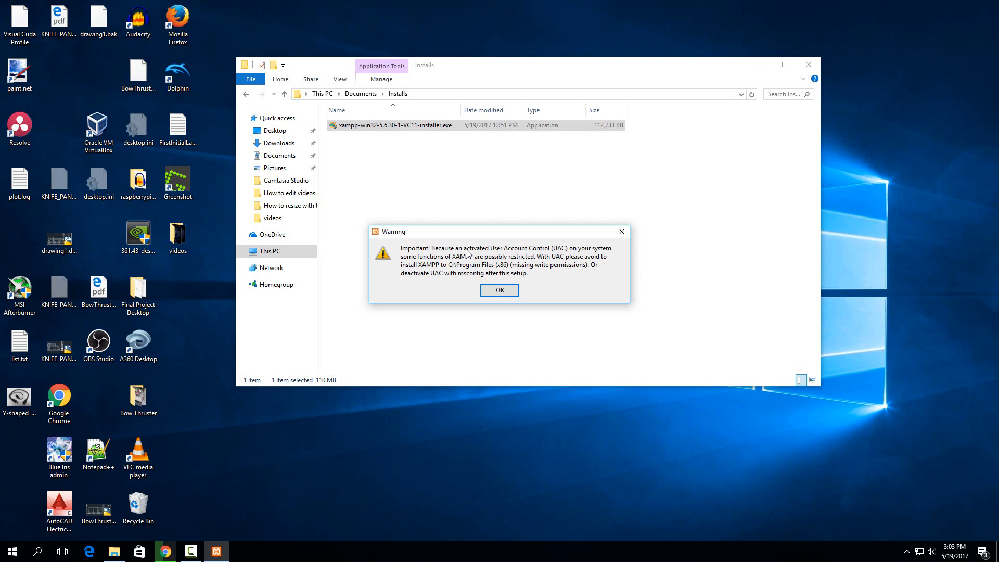
Step: Dismiss the UAC warning and untick Fake Sendmail, Webalizer, FileZilla and Mercury components
left_click(499, 290)
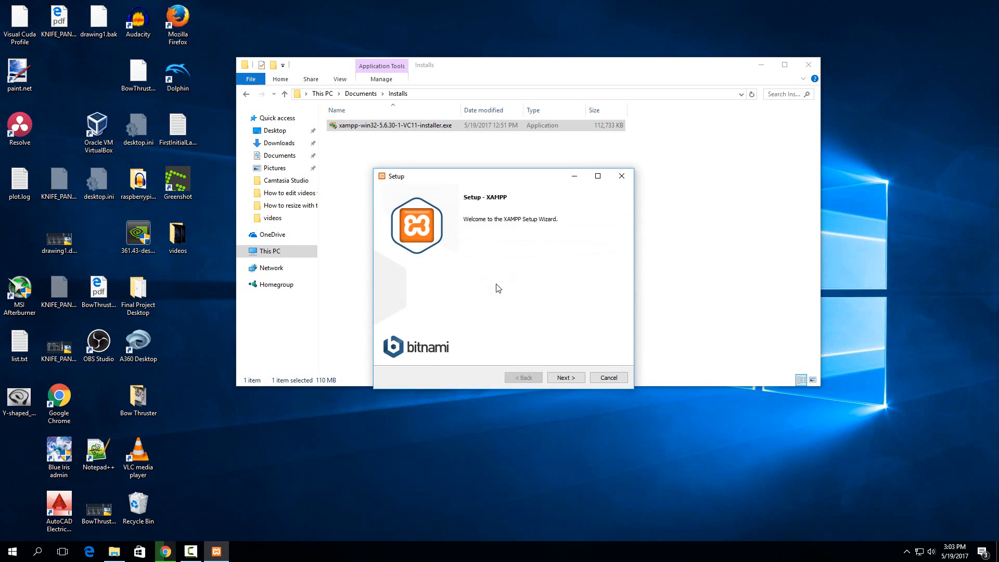
mouse_move(560, 301)
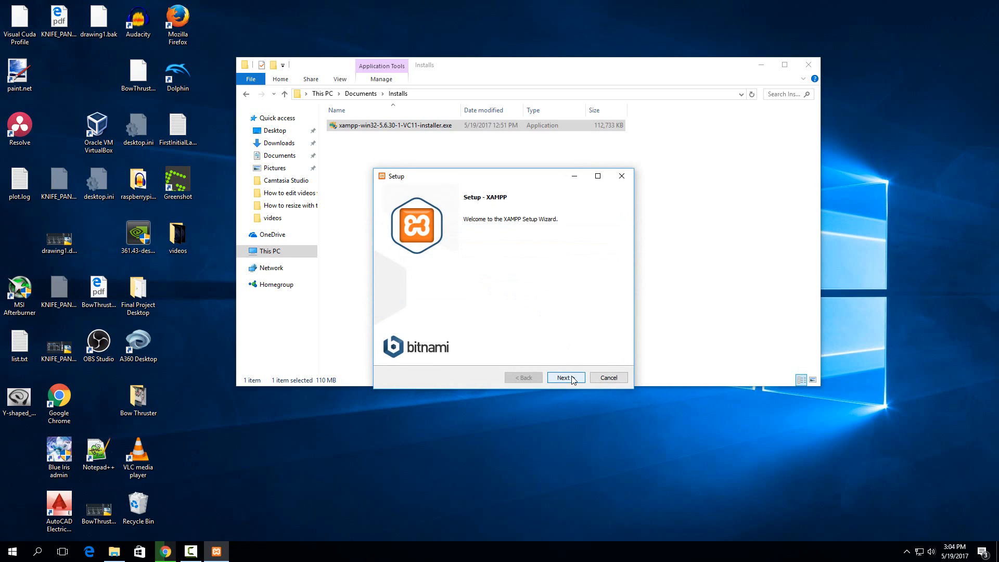
left_click(565, 377)
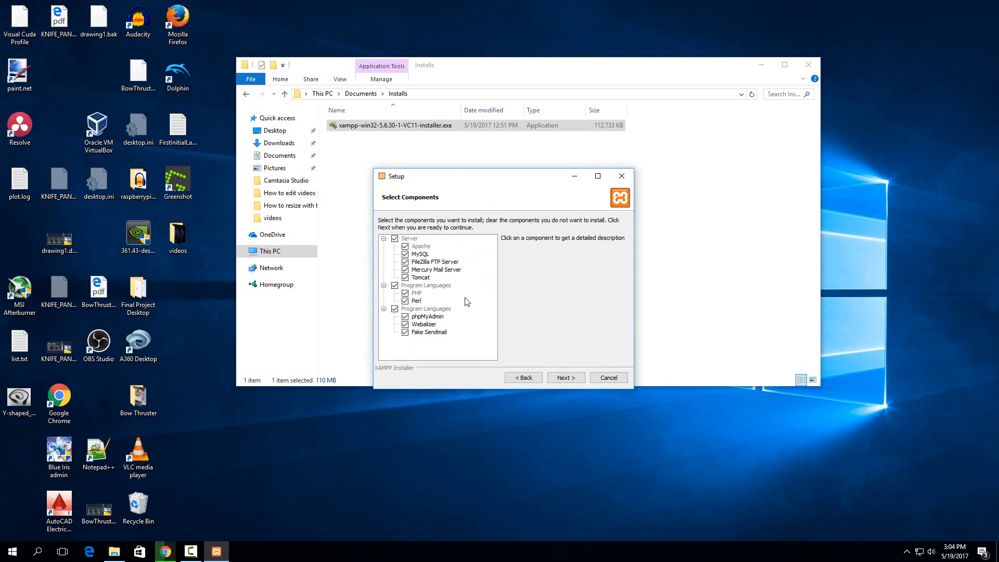
mouse_move(400, 346)
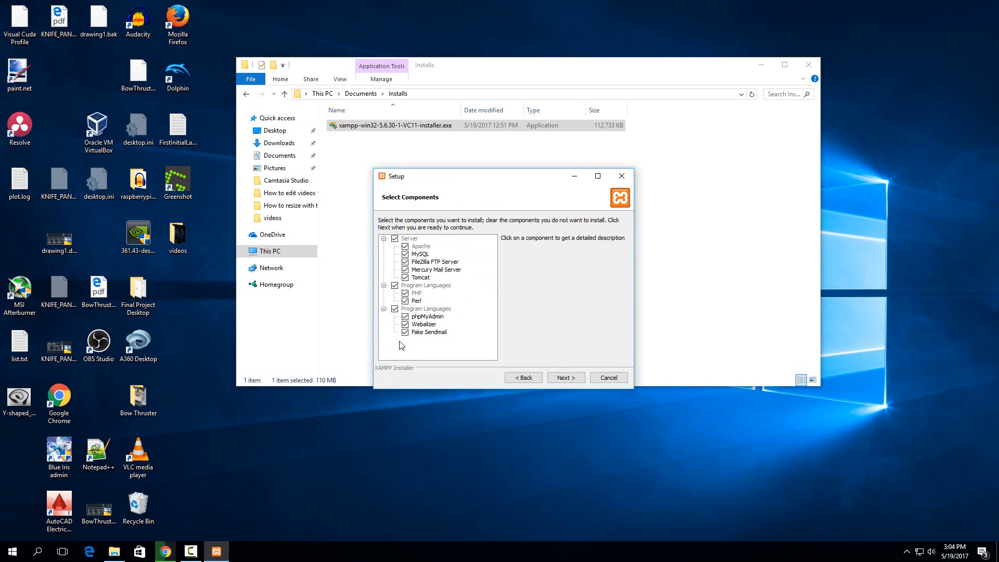
left_click(428, 332)
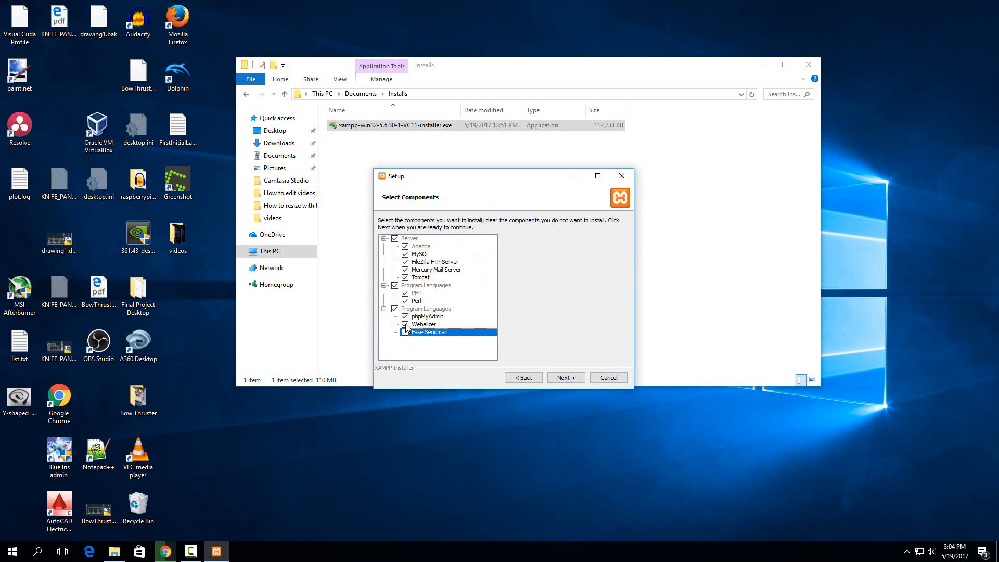
left_click(406, 332)
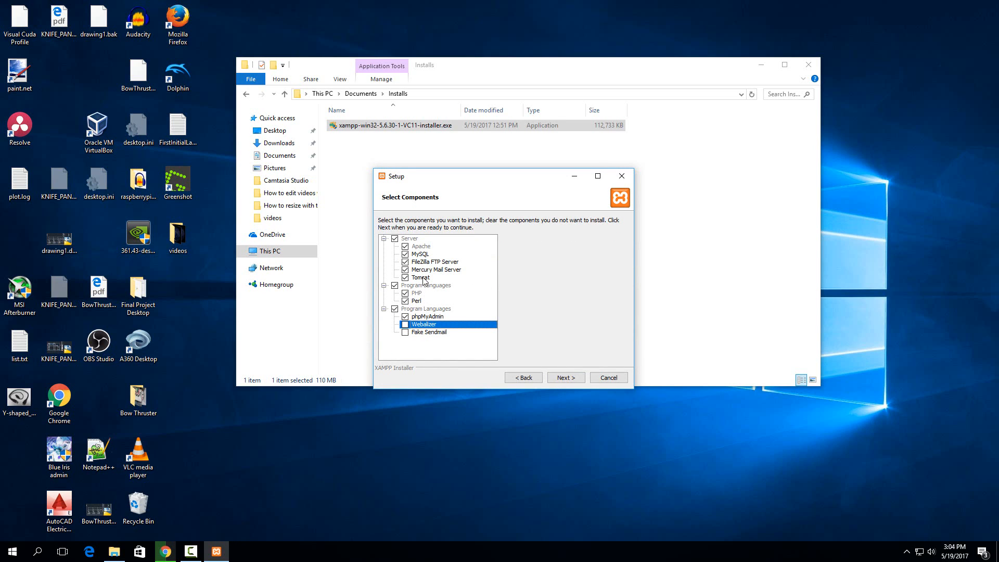
left_click(435, 261)
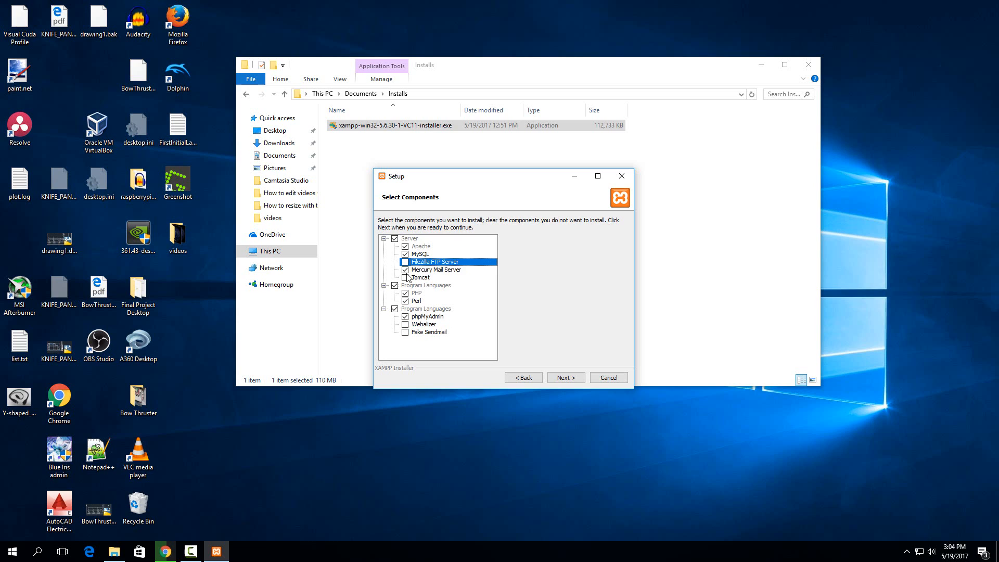
left_click(437, 269)
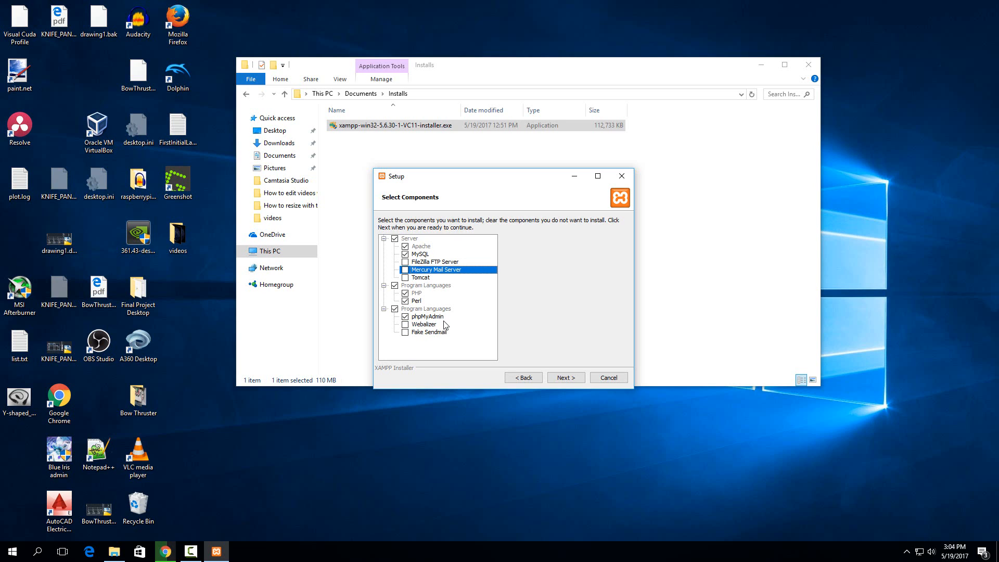
Step: Re-tick Mercury, FileZilla, Webalizer and Fake Sendmail, then continue to the folder page
left_click(405, 261)
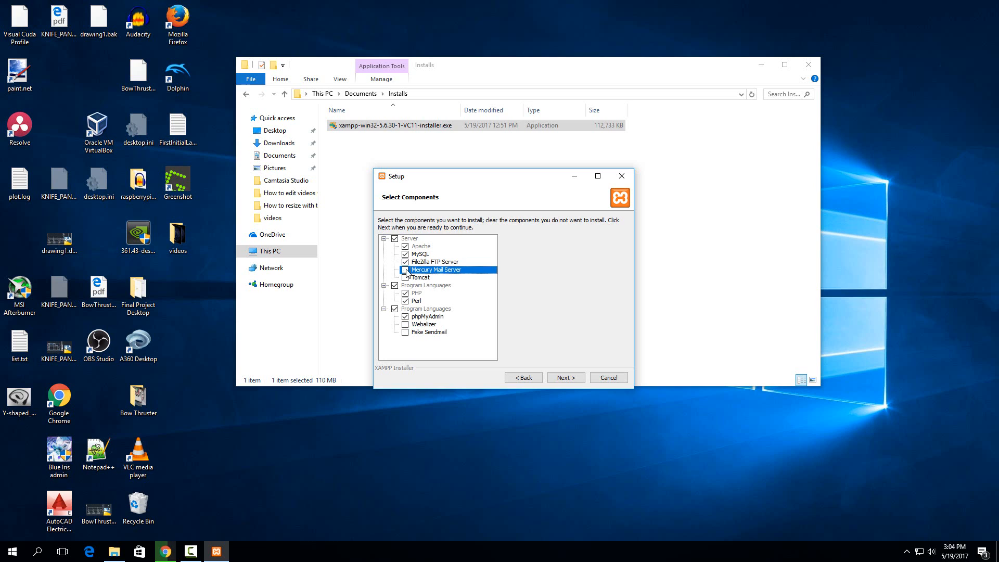
left_click(406, 270)
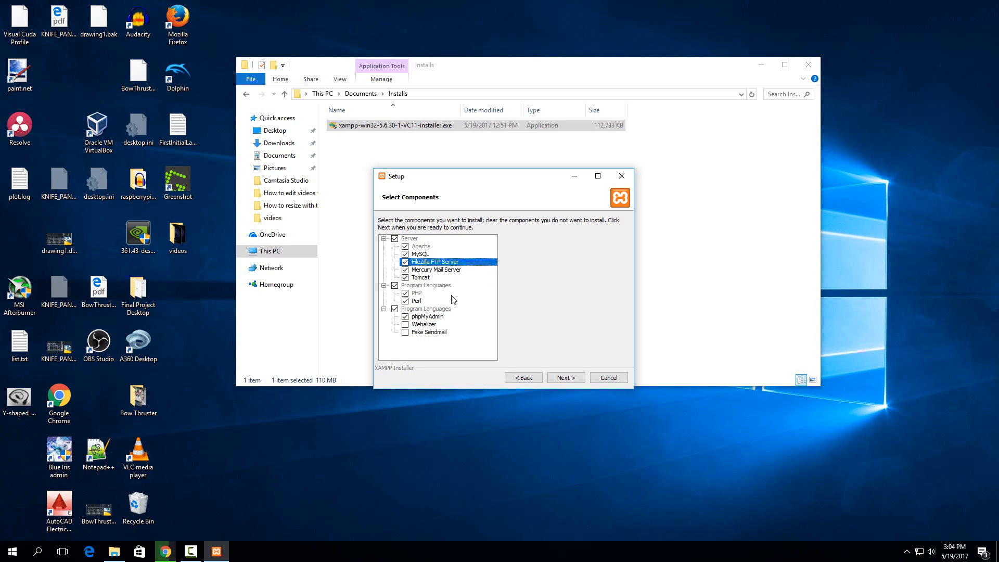
left_click(405, 325)
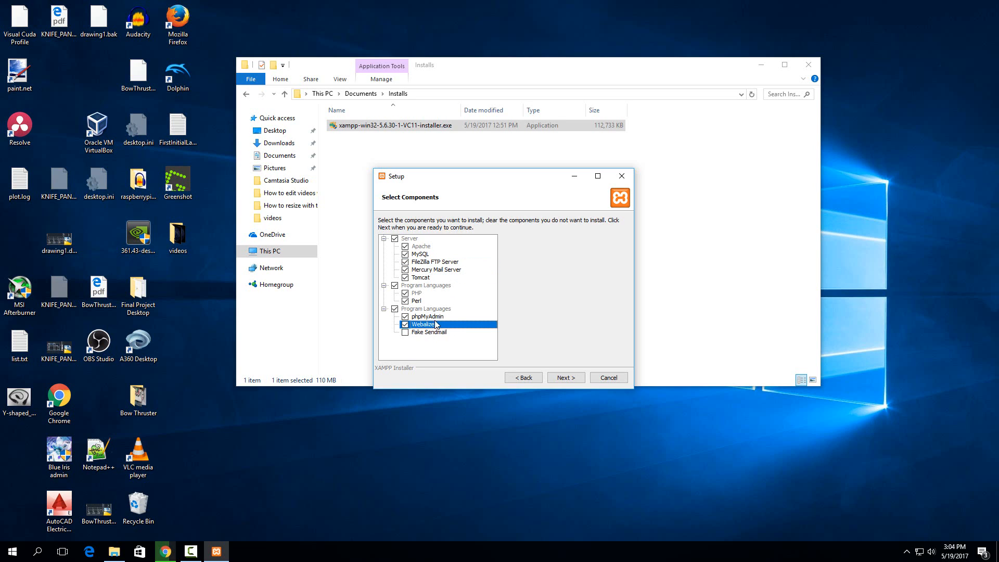
mouse_move(456, 327)
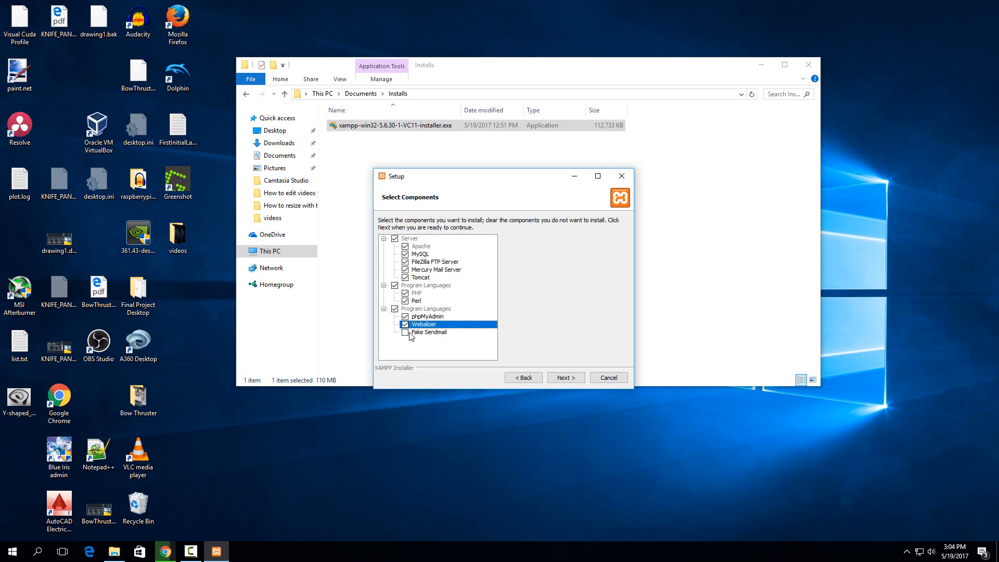
left_click(405, 332)
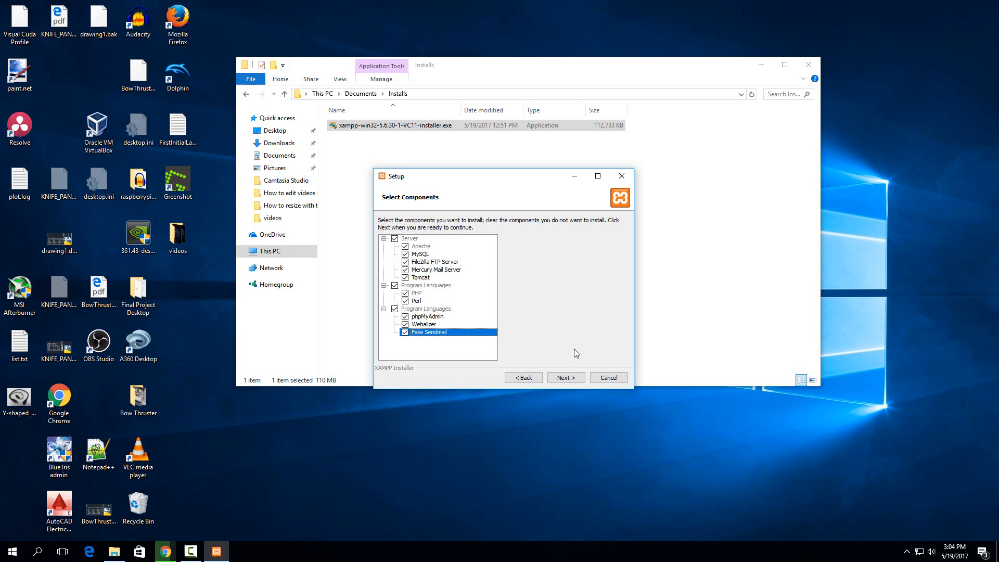
left_click(565, 377)
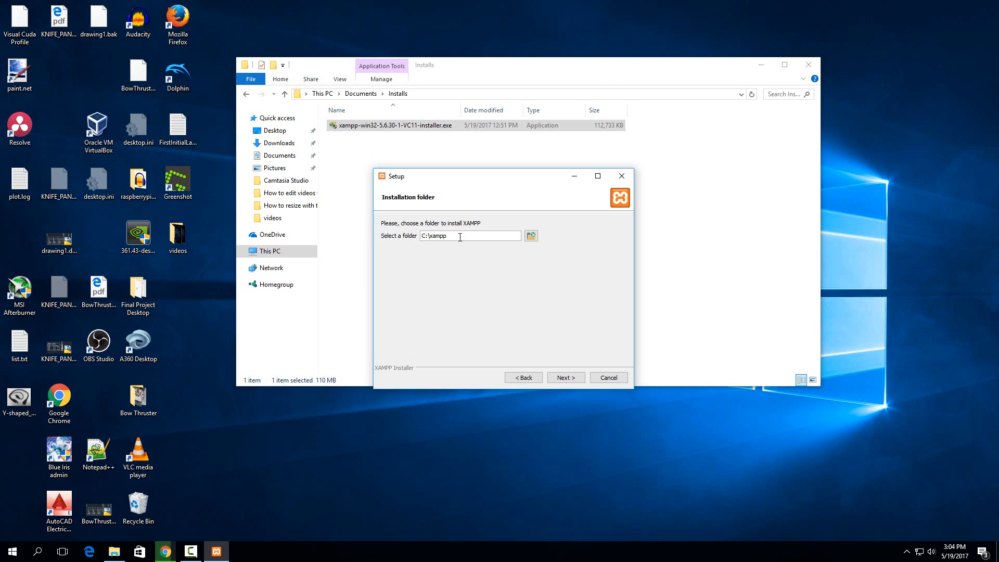
Step: Browse the drive in the folder browser, then close it keeping C:\xampp
left_click(530, 236)
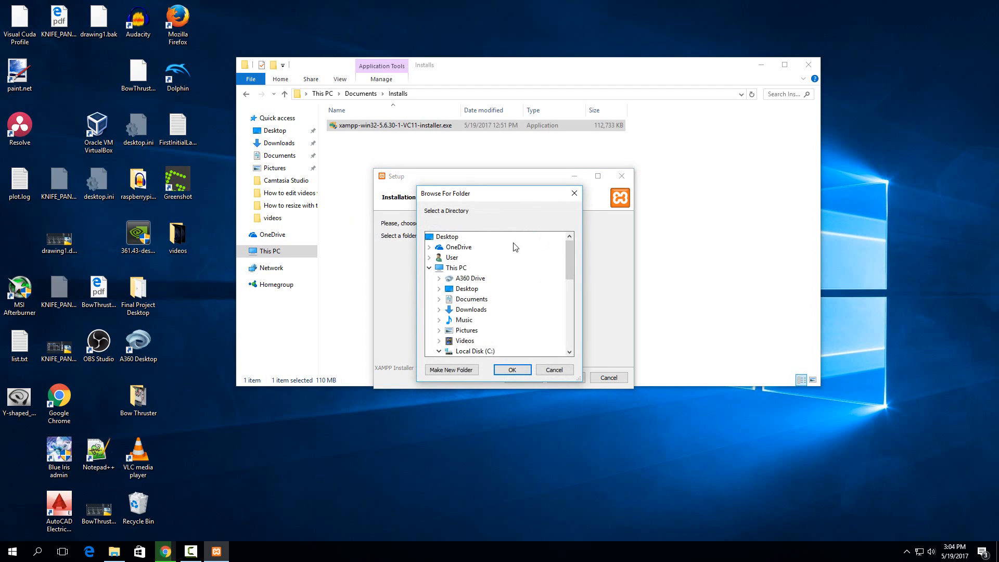
scroll("down", 3)
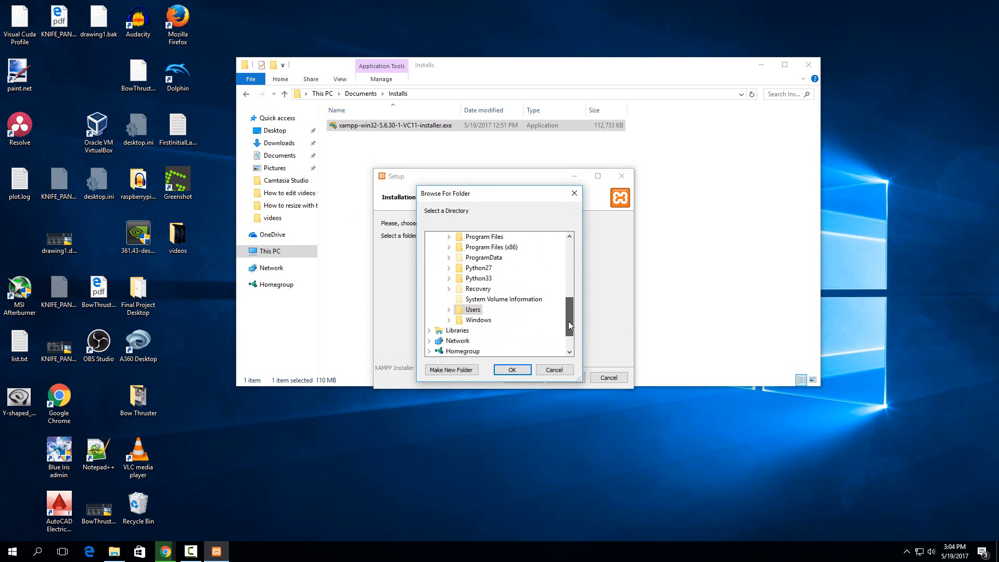
mouse_move(491, 247)
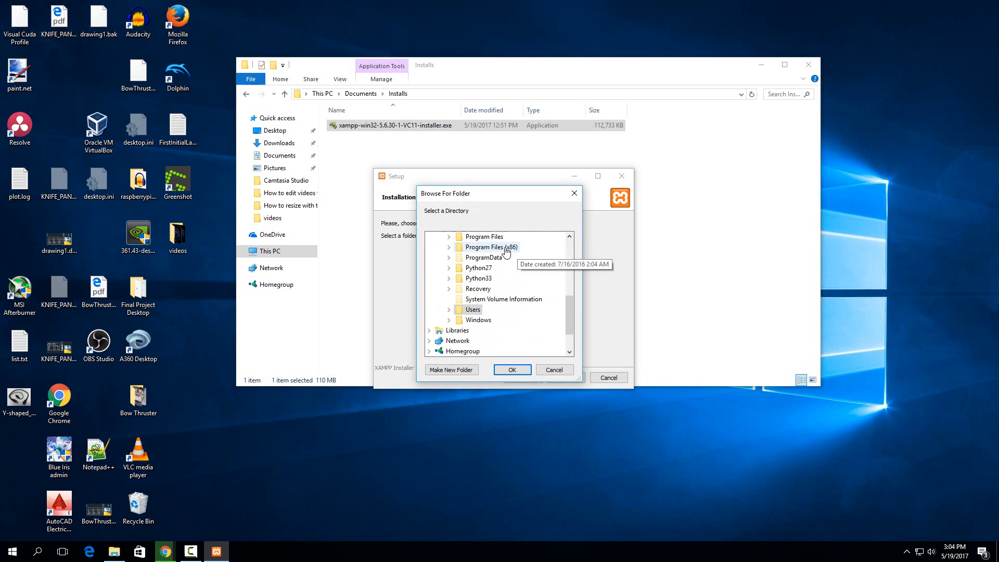
left_click(553, 369)
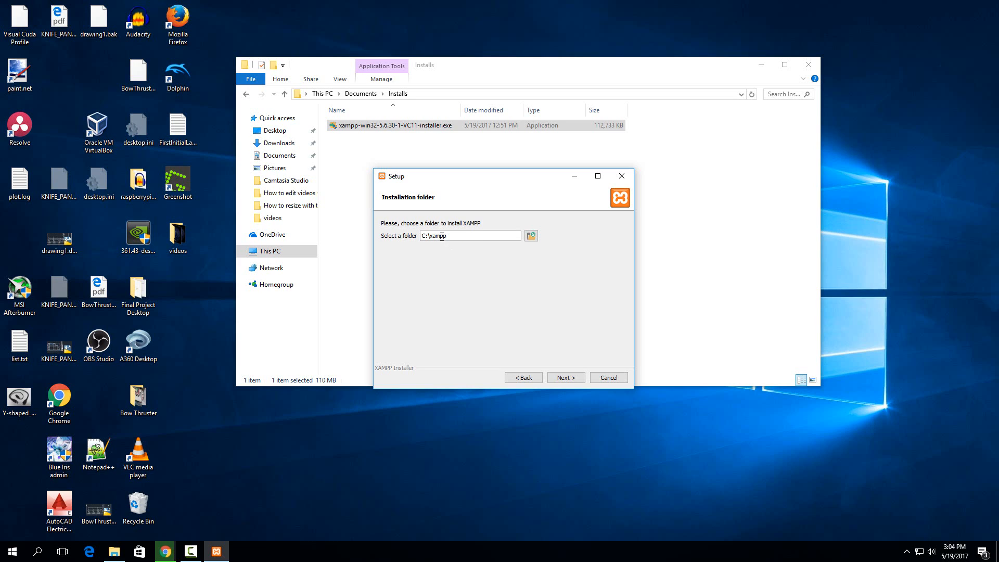
mouse_move(526, 259)
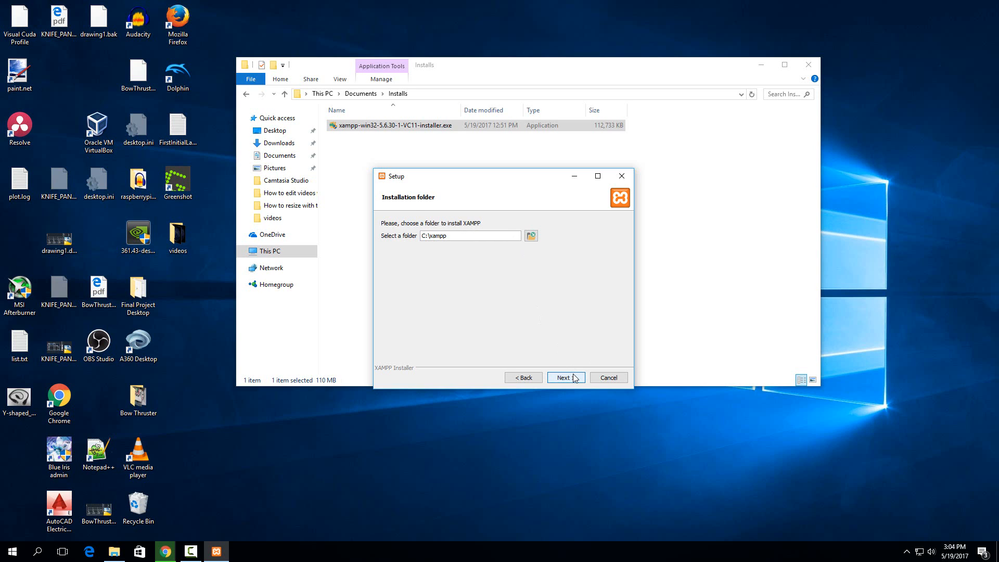
Step: Untick 'Learn more about Bitnami for XAMPP' and start installing XAMPP
left_click(565, 377)
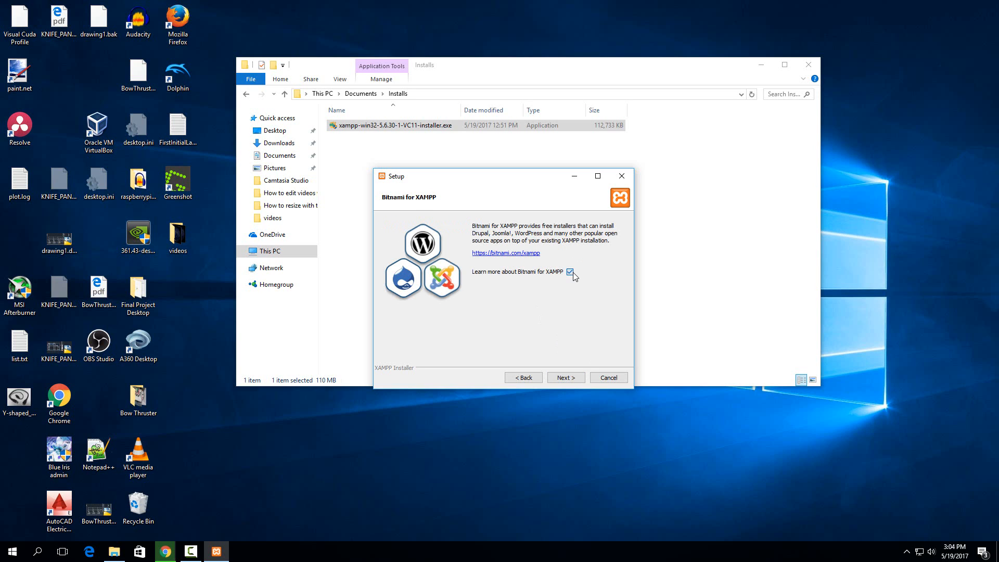
left_click(570, 272)
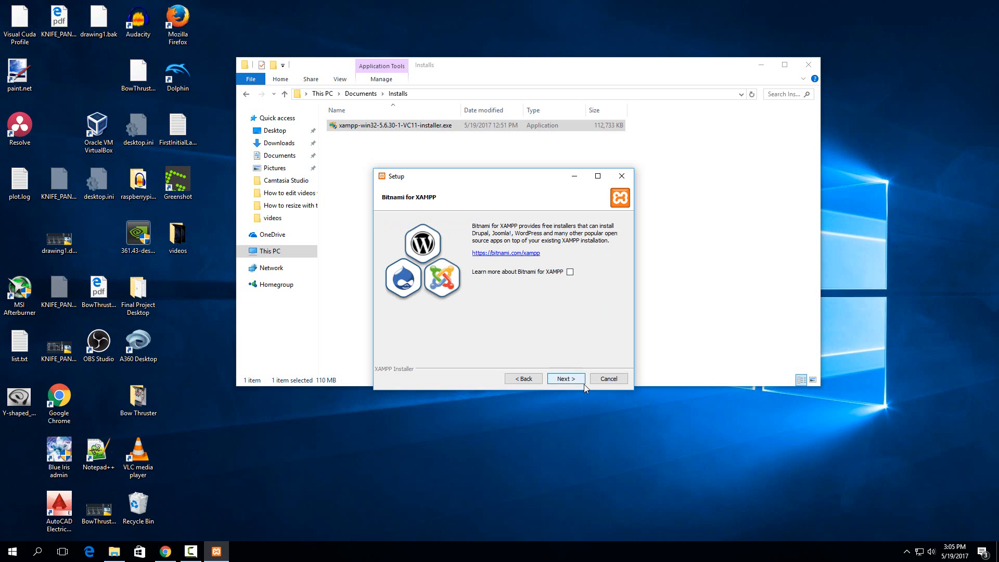
left_click(564, 378)
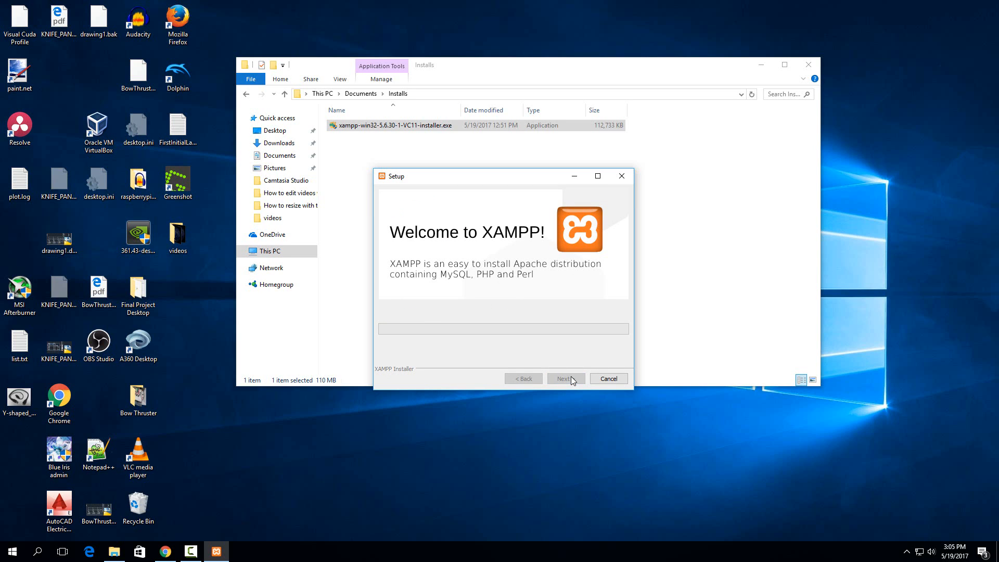
left_click(565, 379)
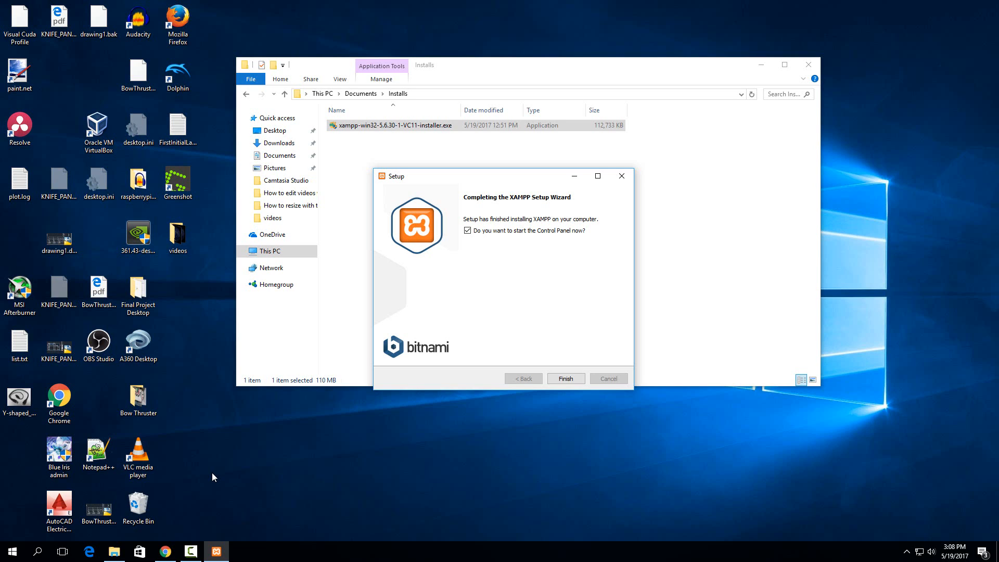
mouse_move(507, 253)
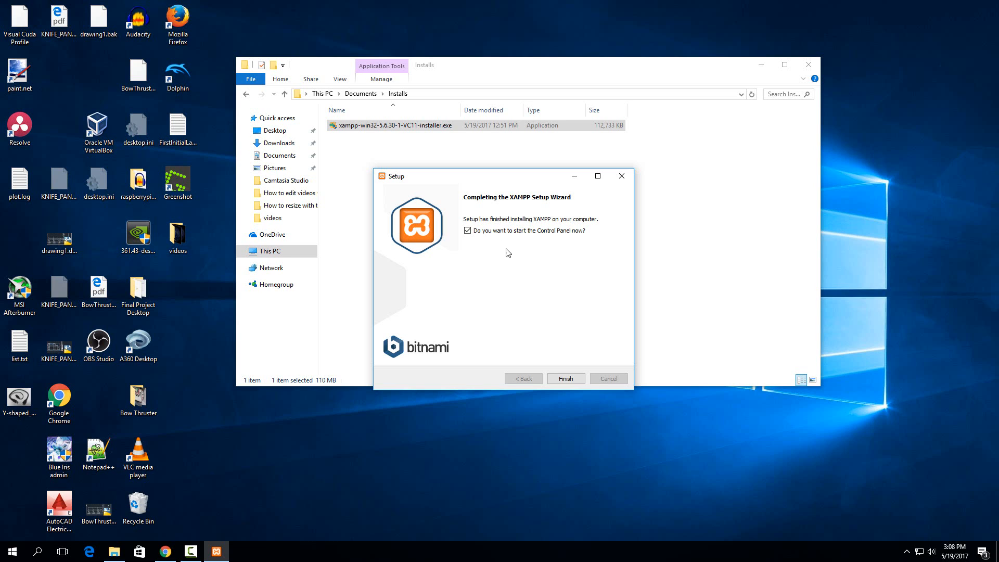
mouse_move(565, 390)
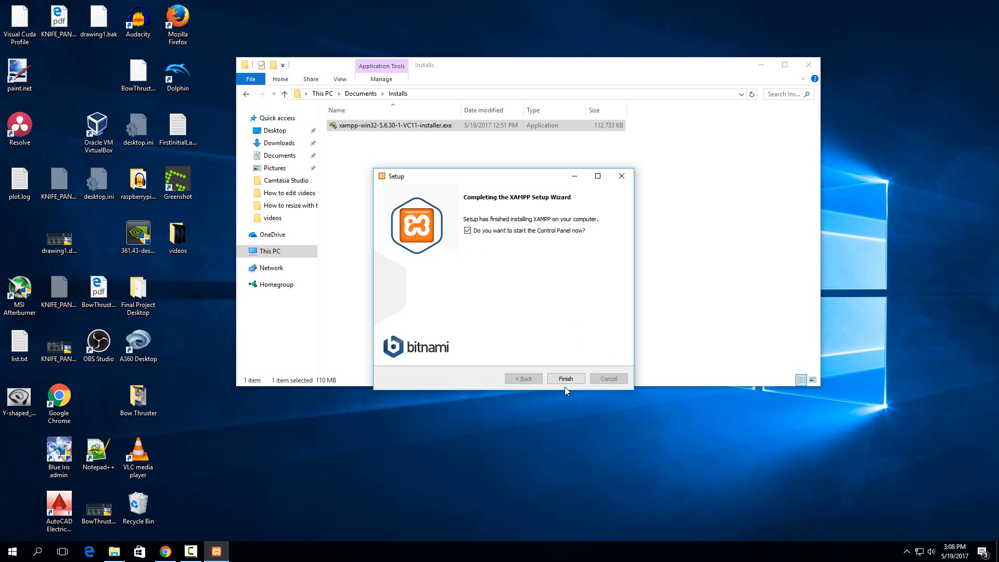
Step: Finish the setup wizard with 'start the Control Panel now' left checked
left_click(565, 379)
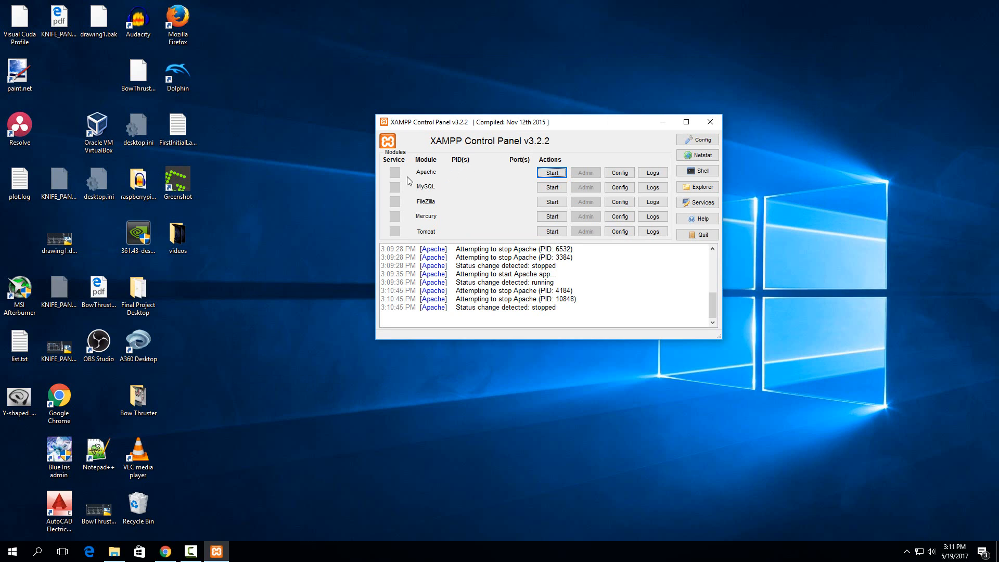
mouse_move(425, 195)
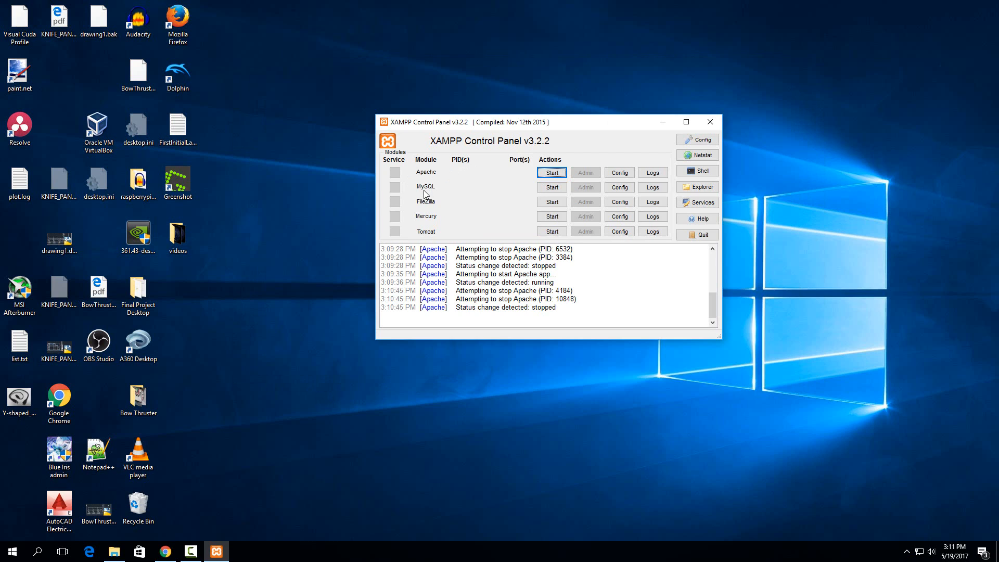
mouse_move(426, 192)
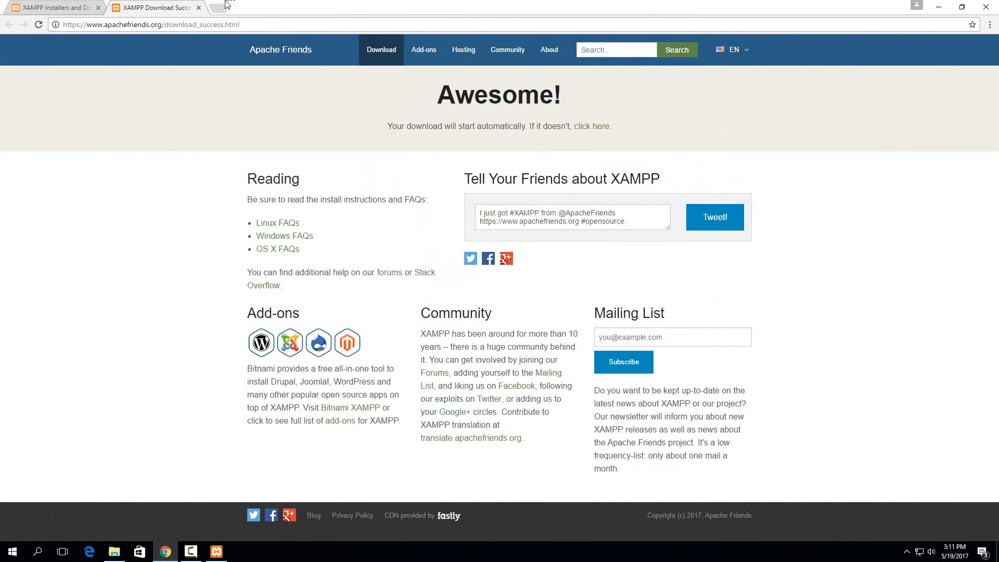
Step: Load localhost in a new Chrome tab, then return to the XAMPP Control Panel
type("localhost")
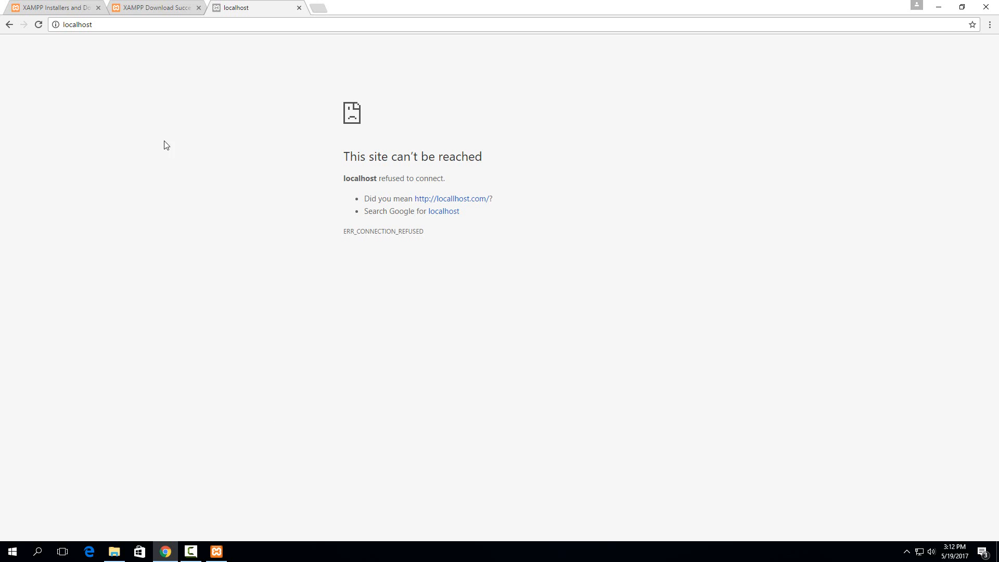
left_click(216, 551)
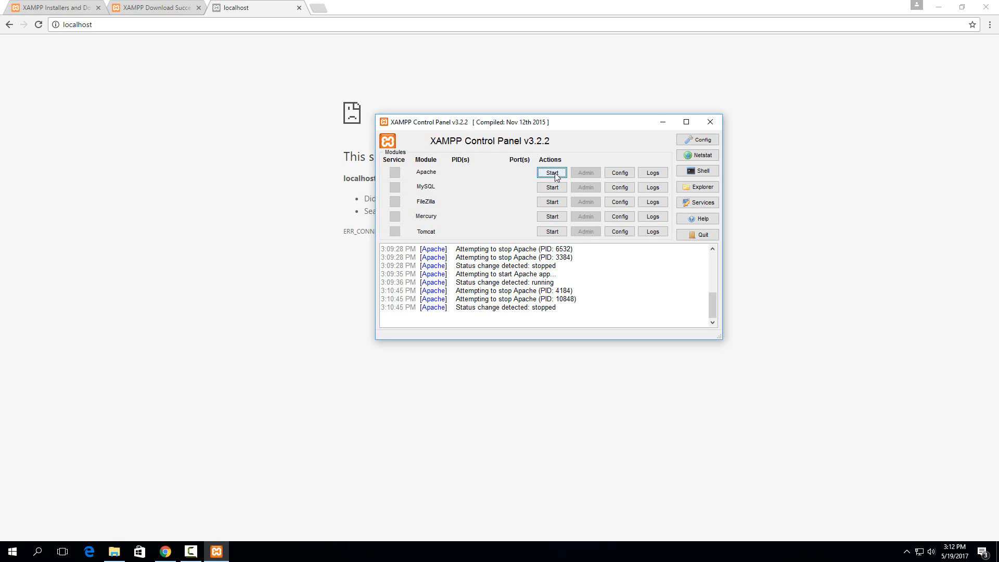
Step: Start the Apache module in the XAMPP Control Panel
left_click(552, 172)
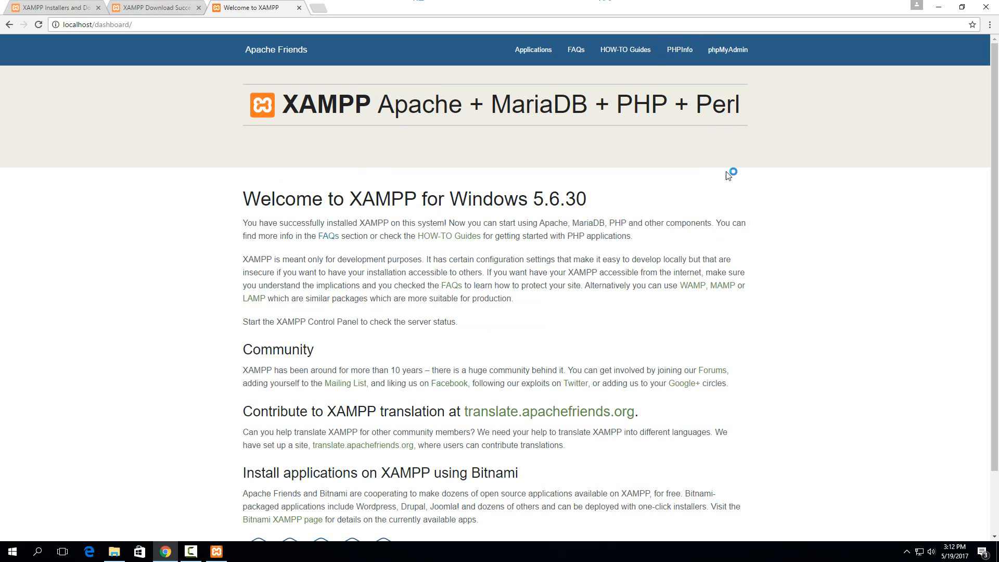
mouse_move(777, 249)
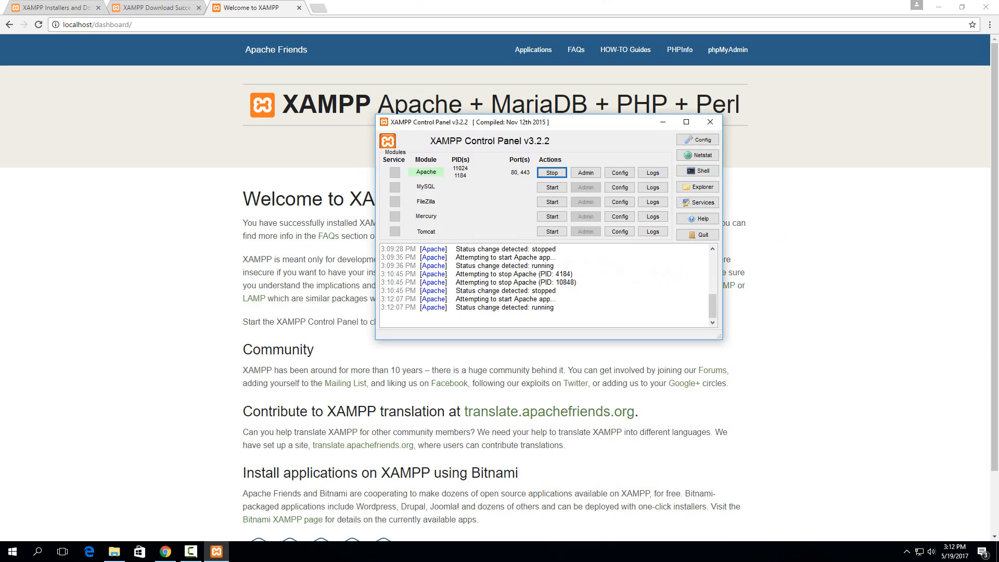
mouse_move(295, 530)
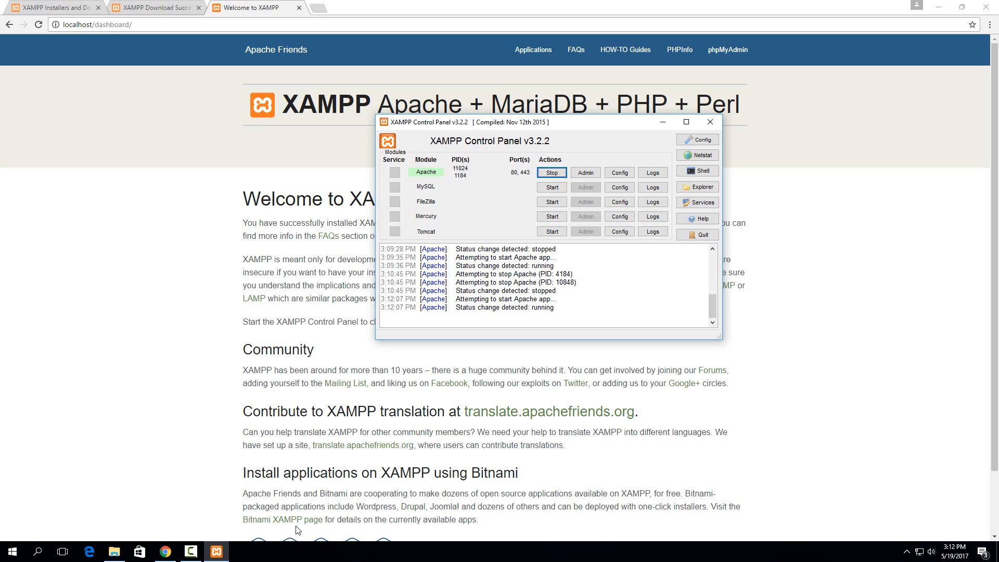
mouse_move(177, 534)
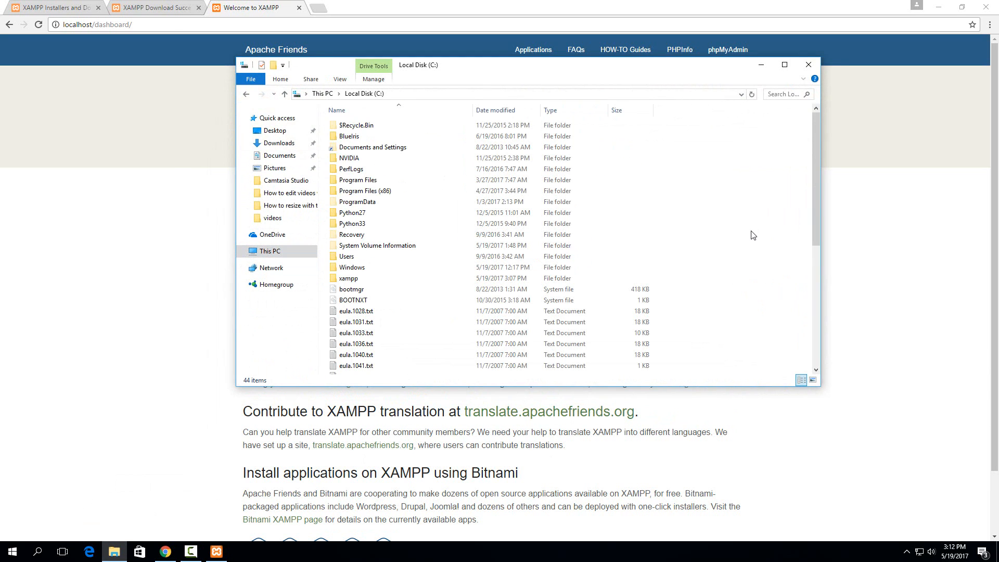
mouse_move(372, 284)
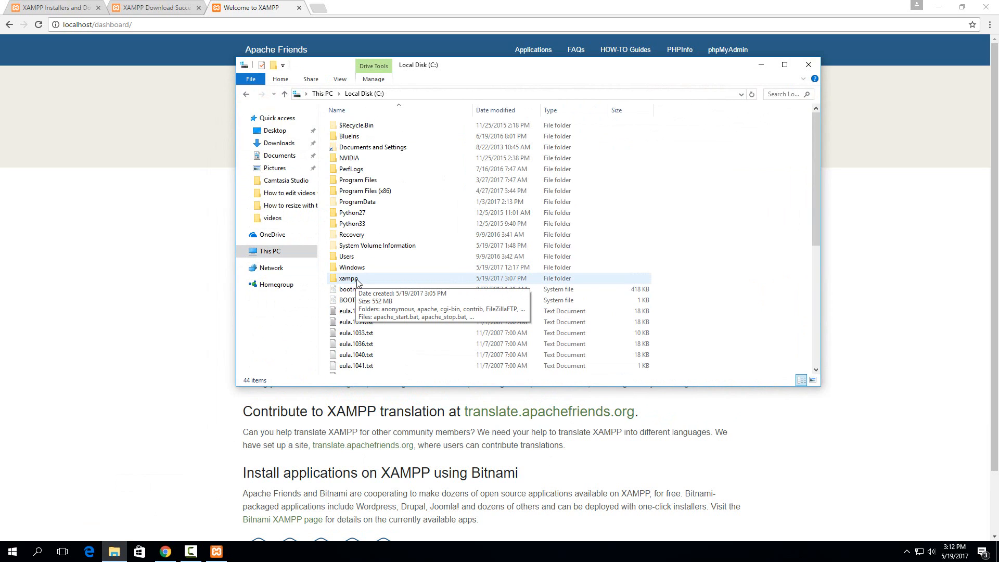
Step: Navigate into C:\xampp\htdocs and select the index.php file
double_click(349, 279)
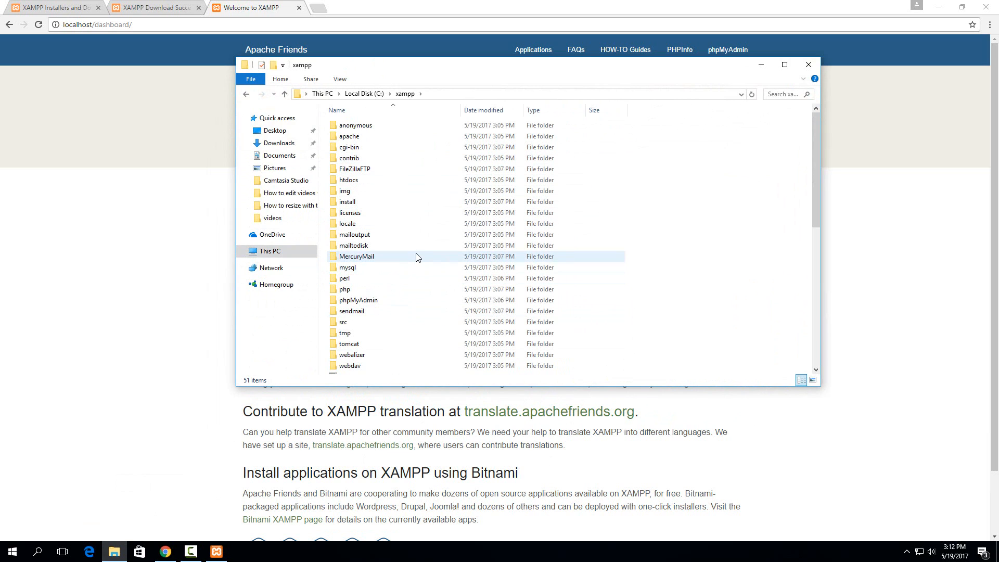
left_click(349, 179)
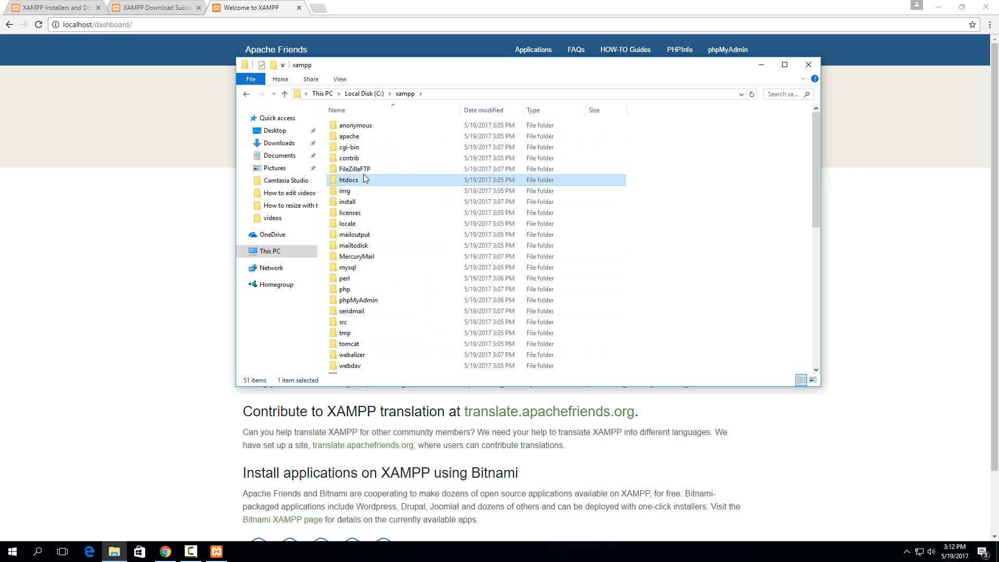
double_click(349, 179)
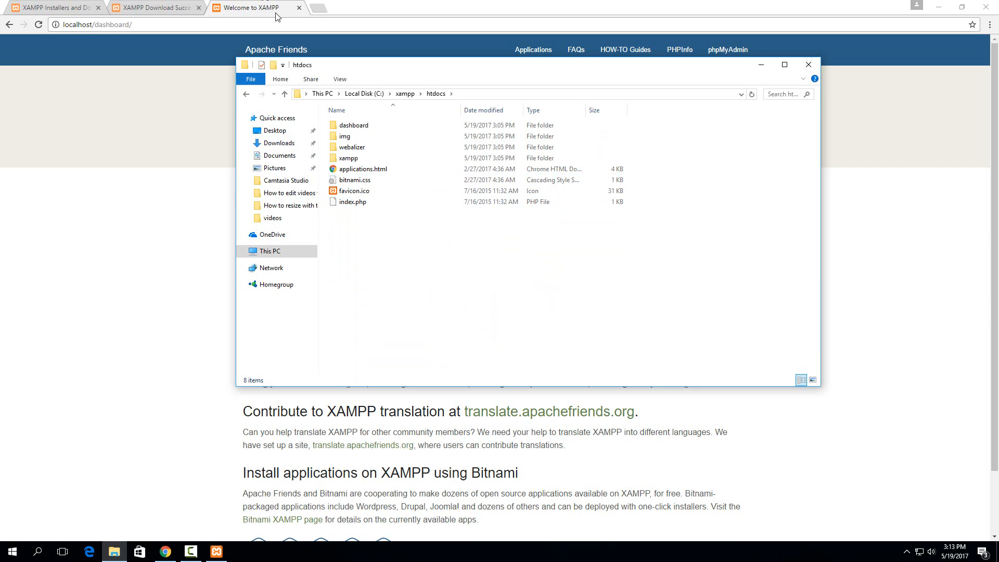
left_click(344, 136)
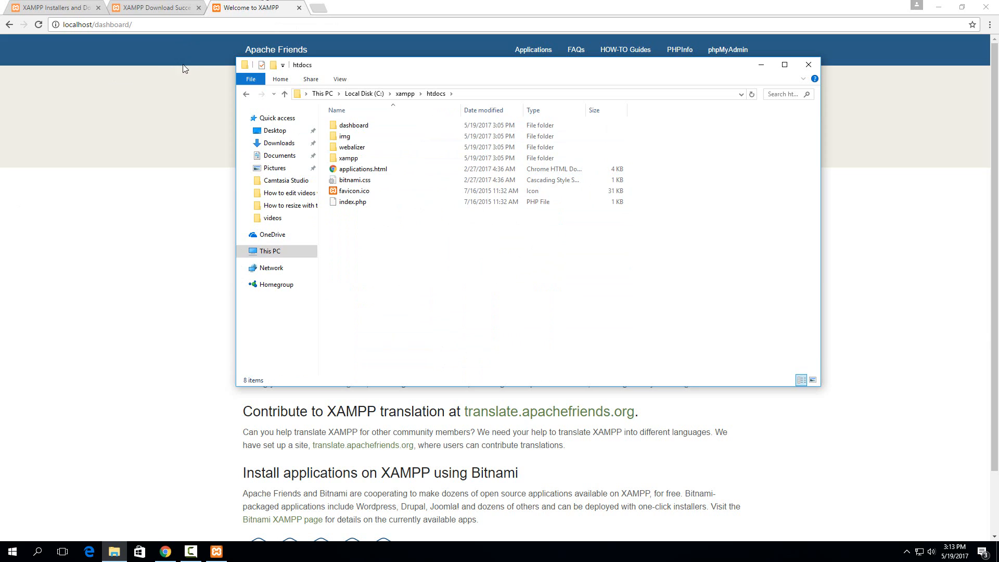
left_click(354, 125)
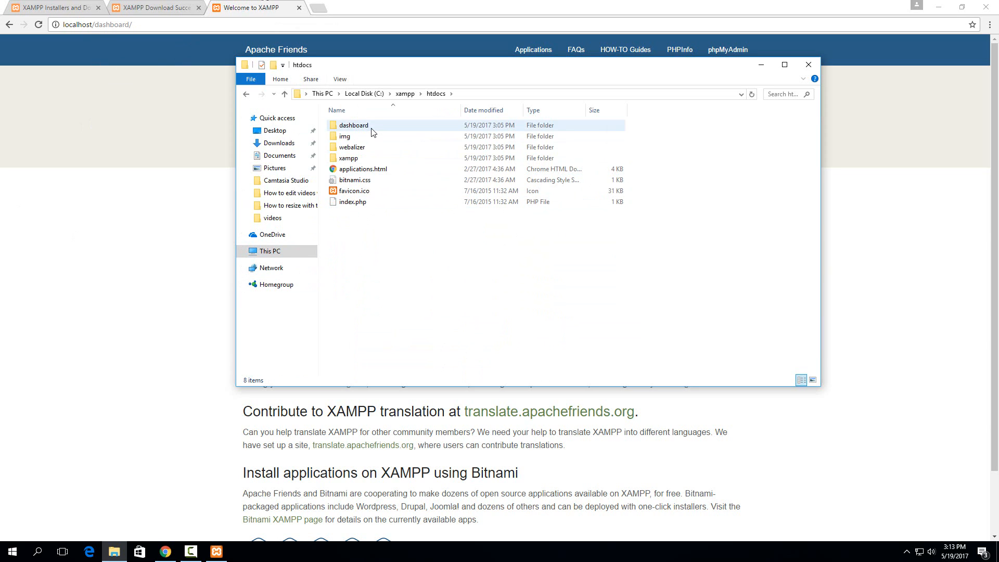
left_click(375, 233)
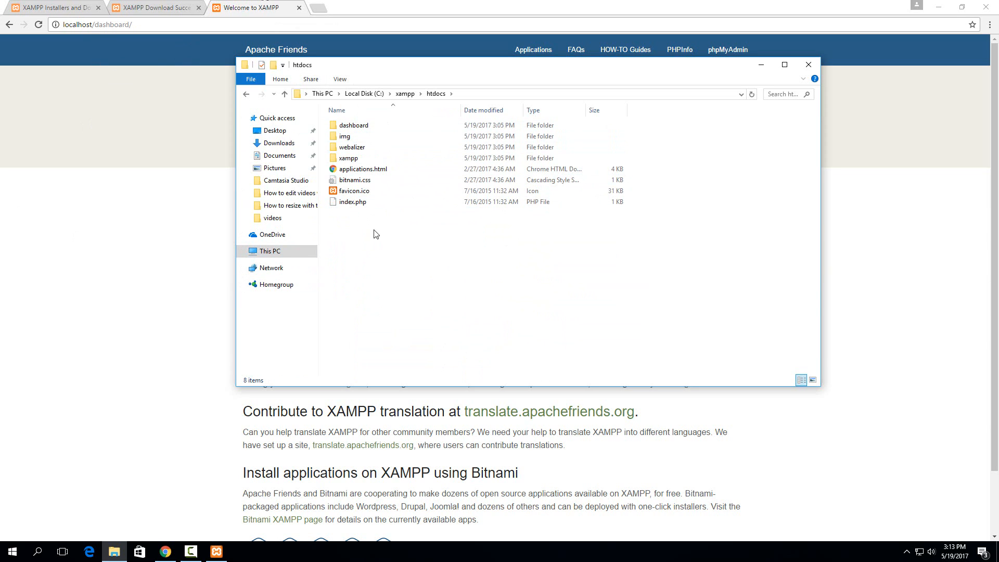
left_click(352, 201)
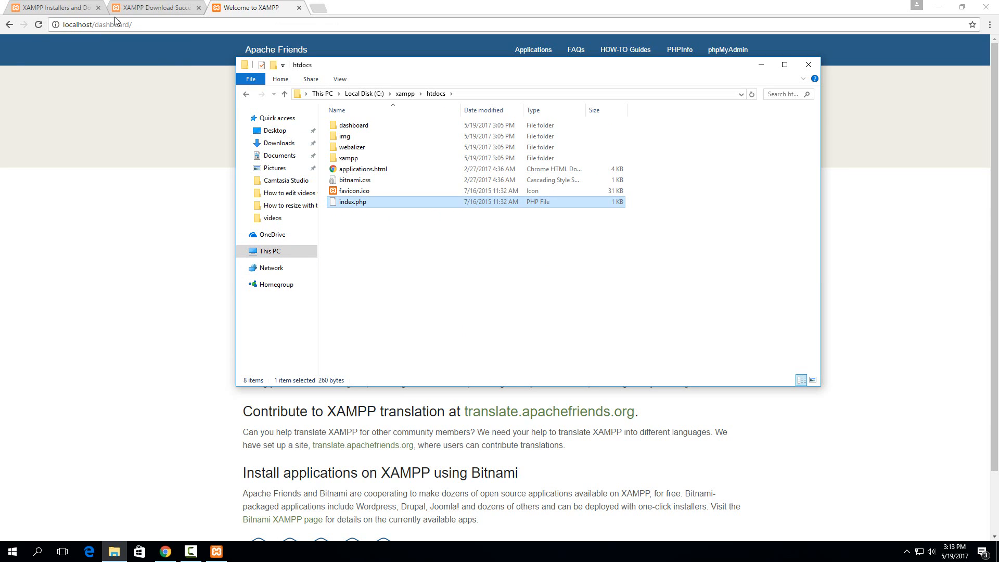
mouse_move(534, 237)
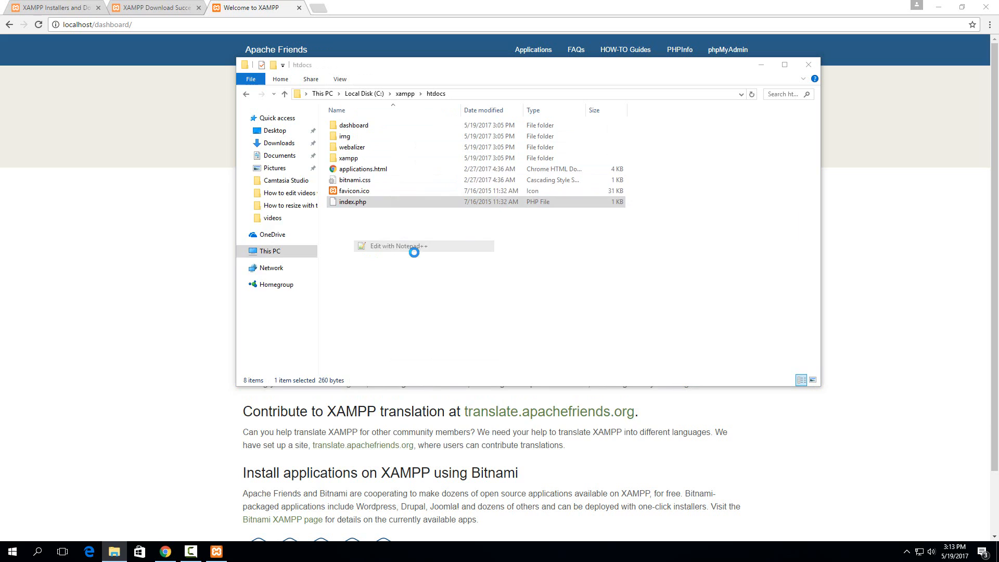
Step: Open index.php with Notepad++ and enter the dashboard folder in File Explorer
left_click(397, 247)
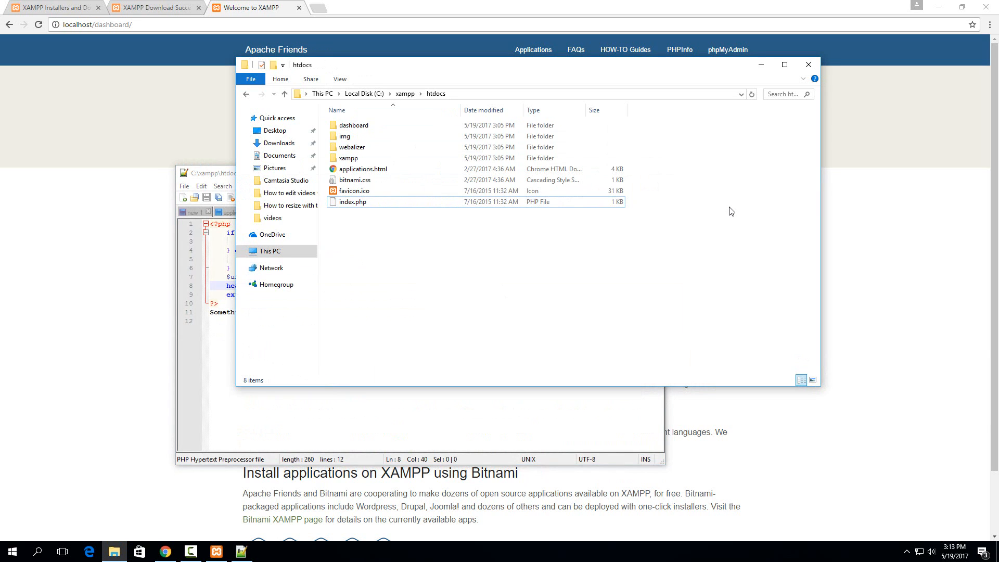
mouse_move(466, 273)
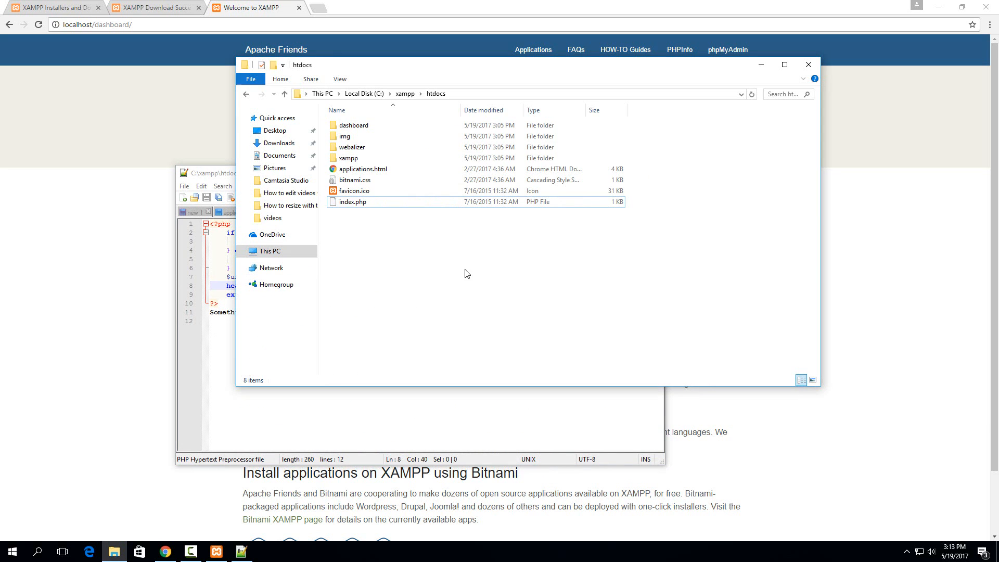
double_click(355, 124)
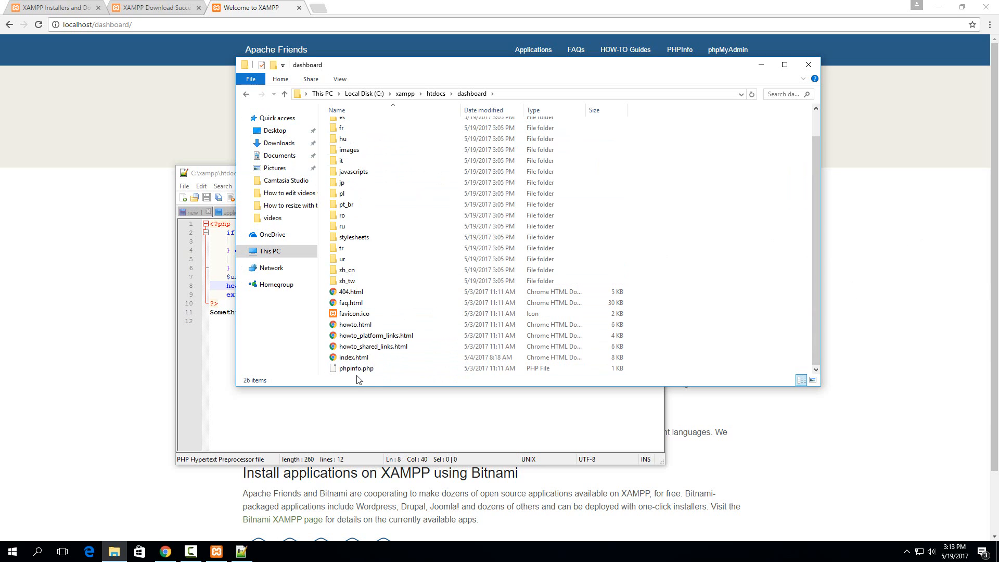
Step: Open the dashboard folder's index.html in Notepad++ via its right-click menu
left_click(355, 357)
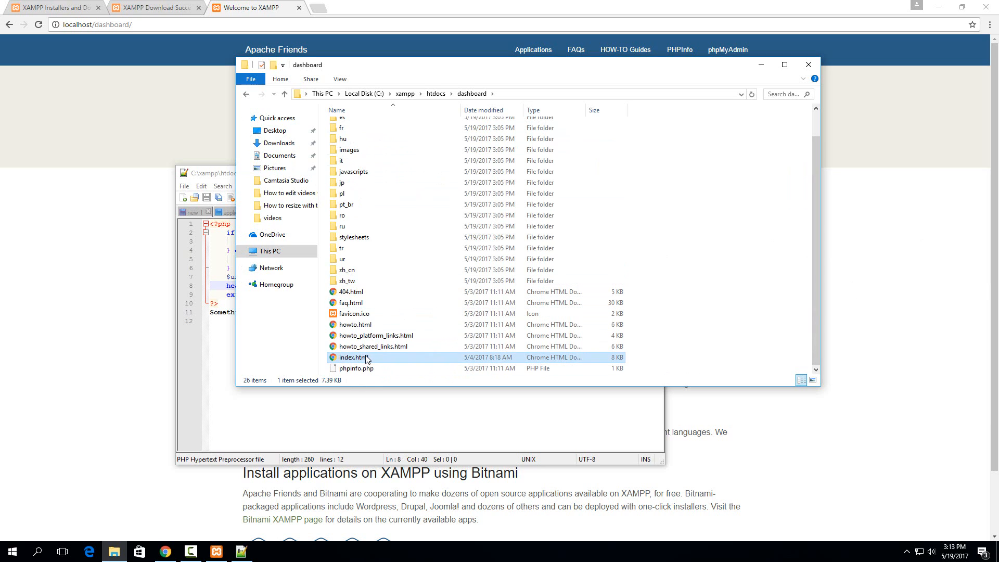
right_click(352, 357)
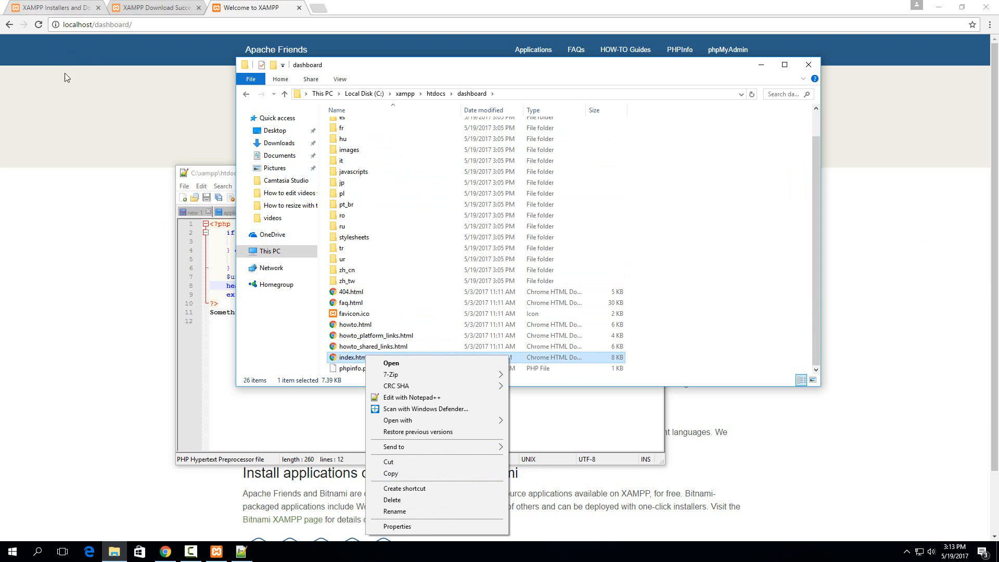
mouse_move(419, 398)
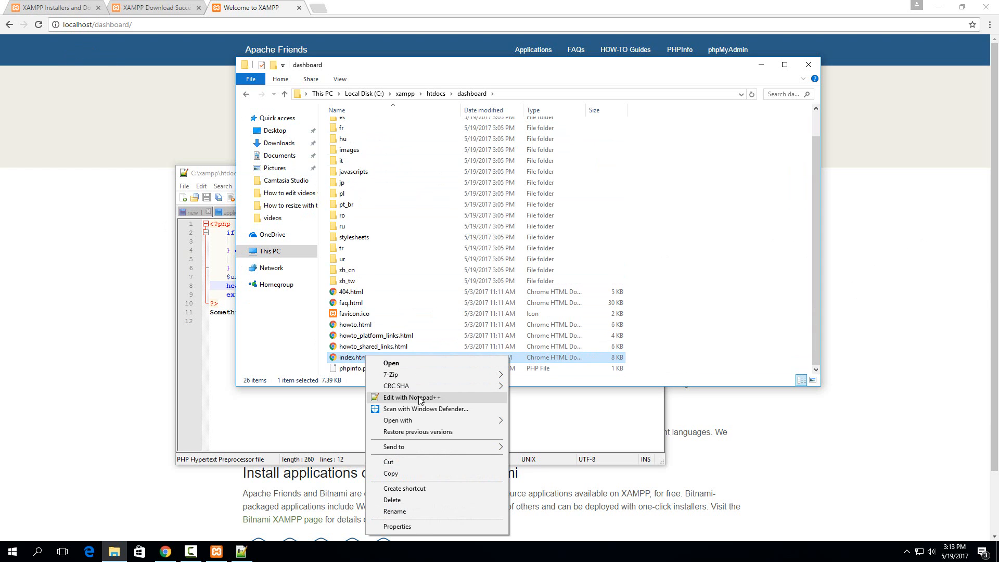
left_click(413, 397)
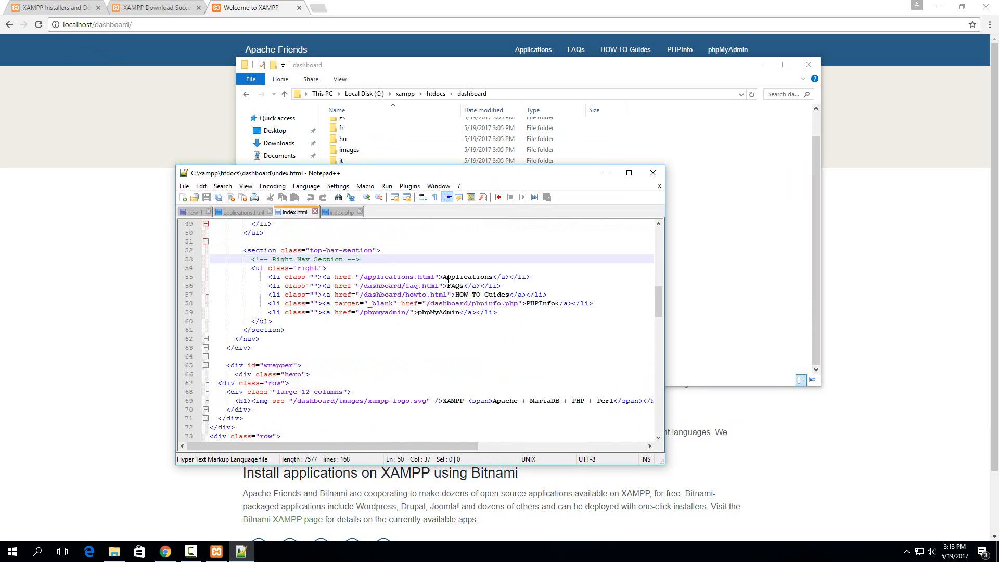
Step: Scroll down index.html to reach the navigation links markup
scroll("down", 3)
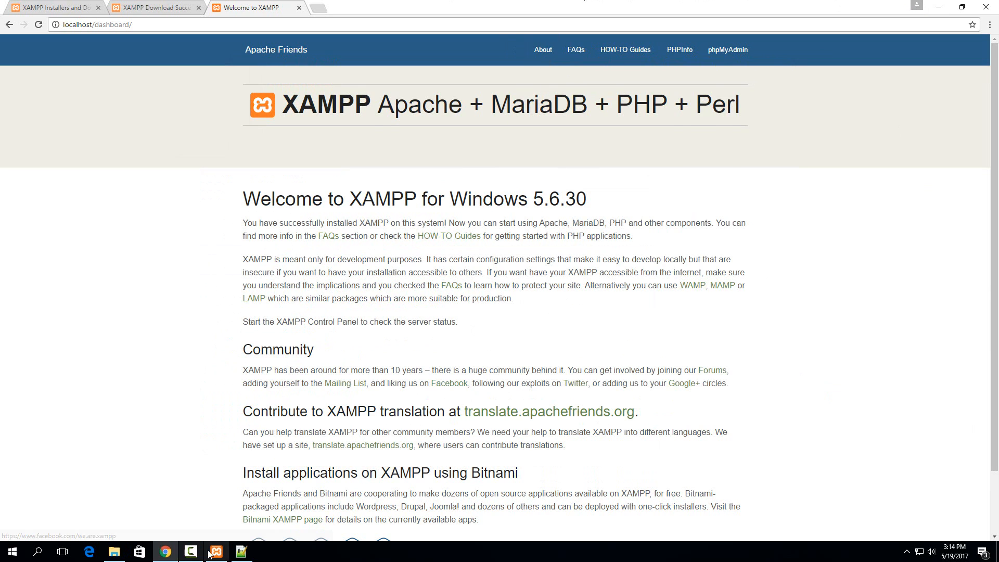
Step: Bring the XAMPP Control Panel to the front from the taskbar
left_click(215, 552)
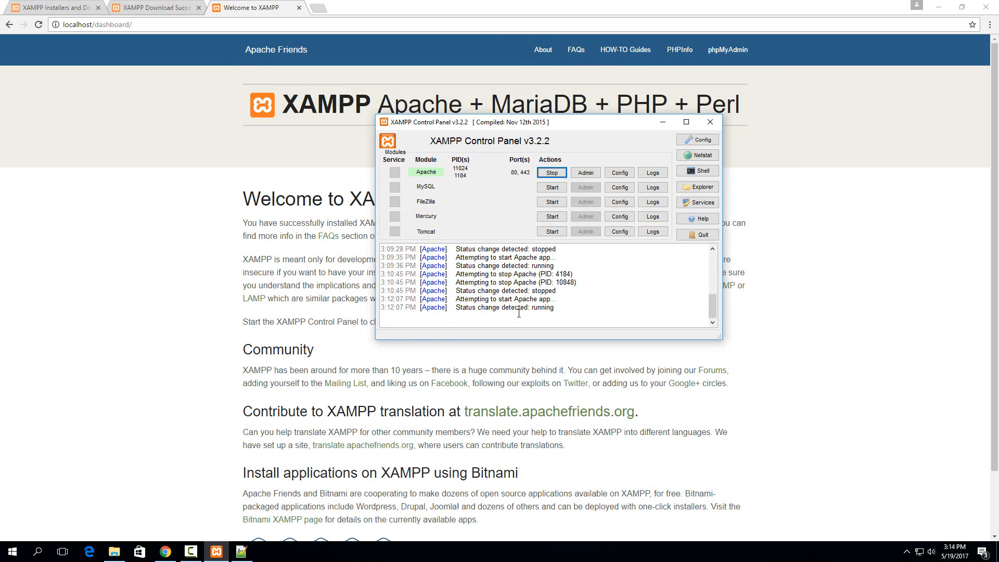
mouse_move(518, 318)
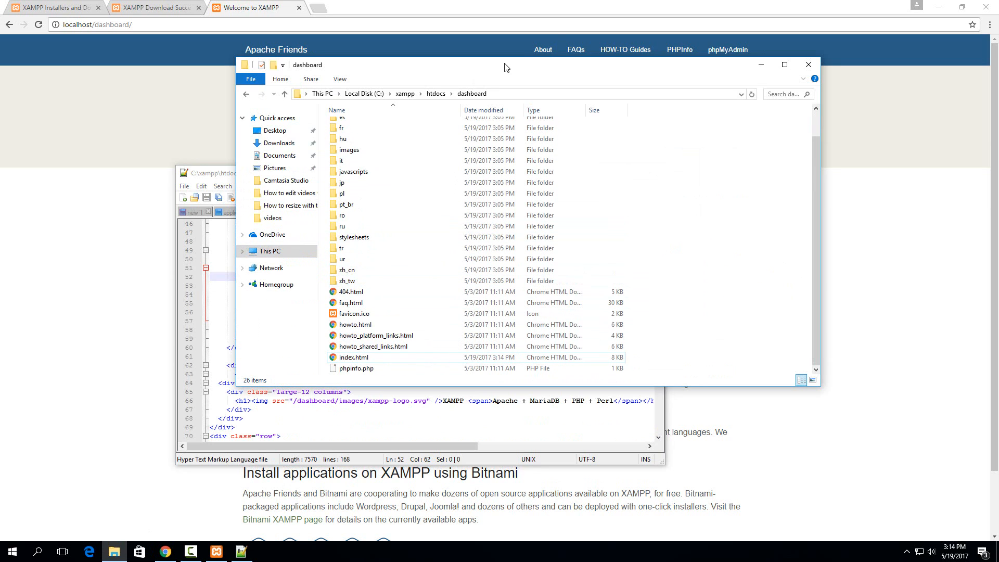
Step: Go back up to the htdocs folder and select index.php
left_click(284, 94)
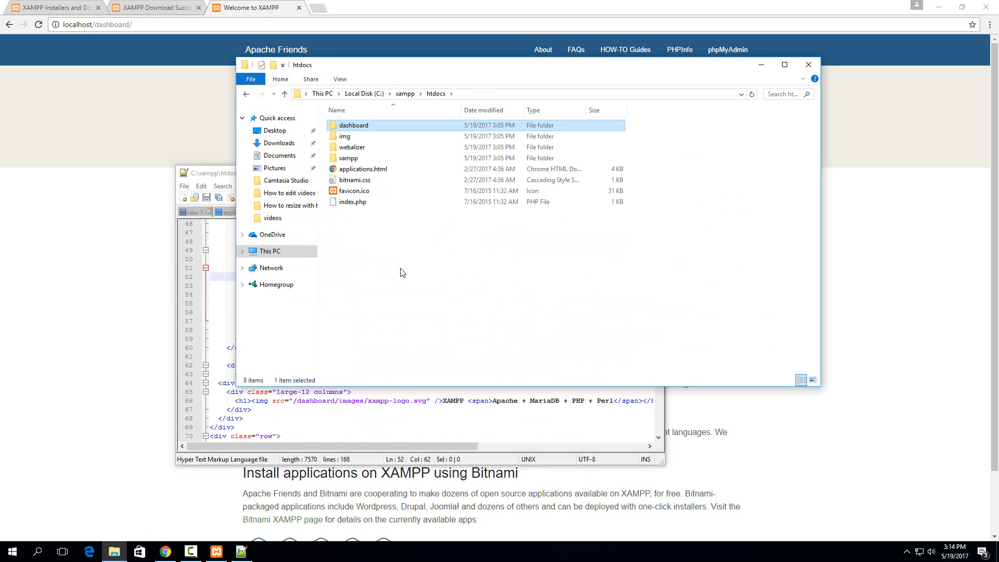
left_click(354, 220)
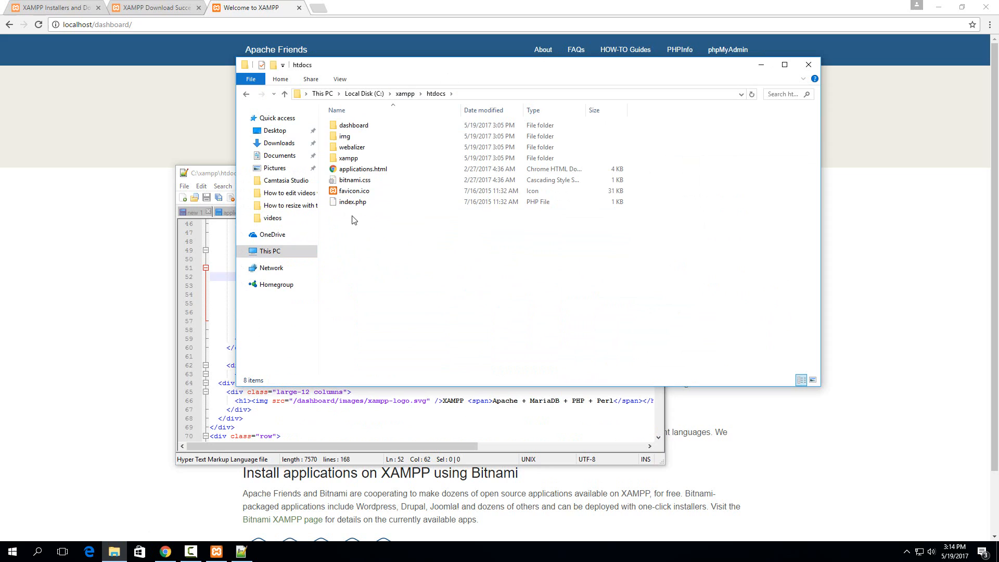
left_click(352, 201)
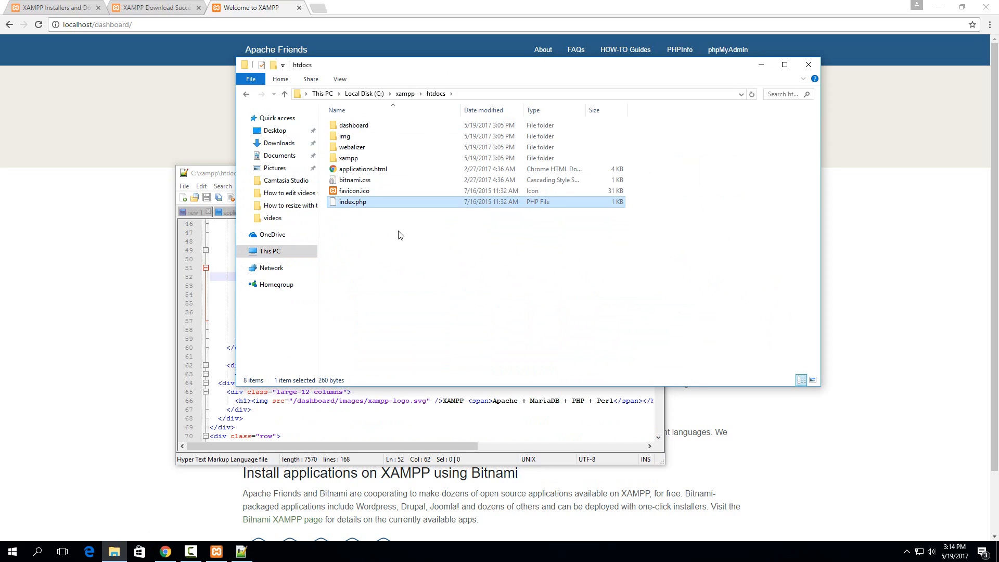
mouse_move(488, 335)
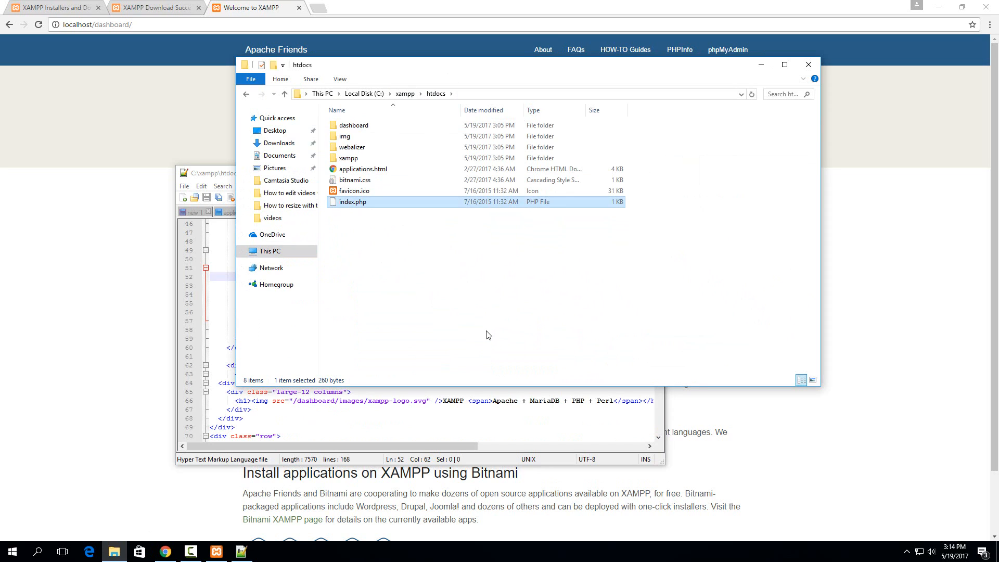
mouse_move(500, 362)
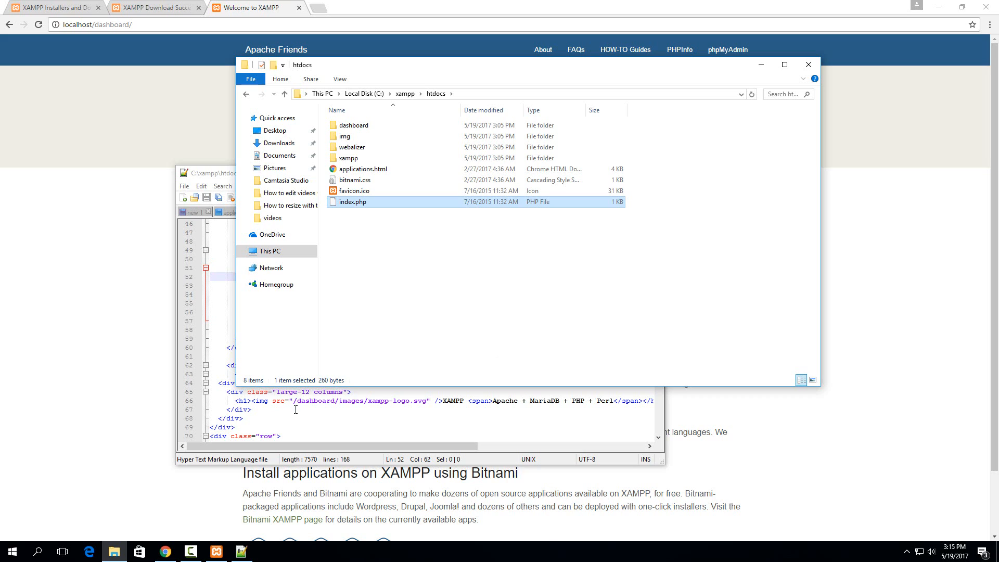
mouse_move(356, 355)
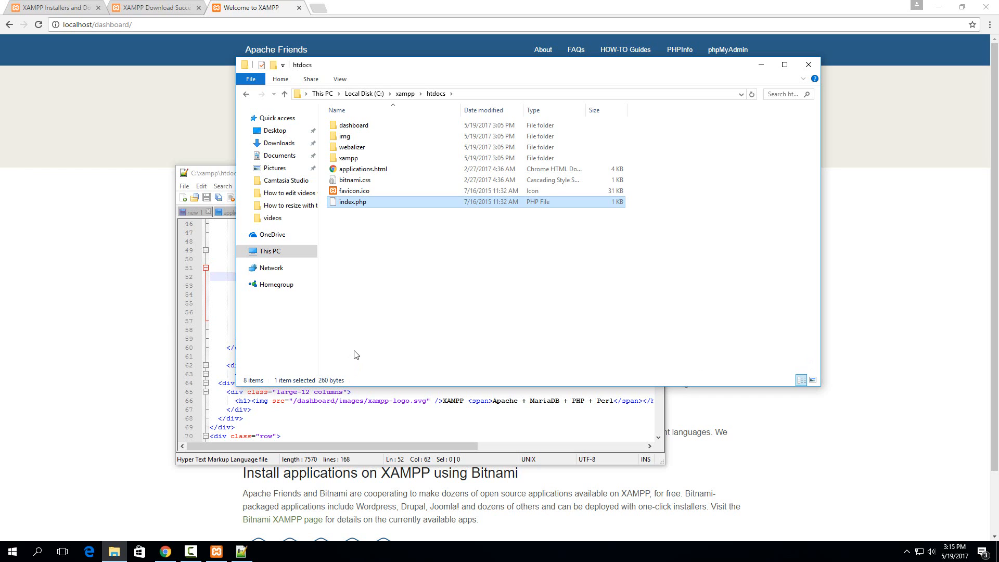
mouse_move(264, 499)
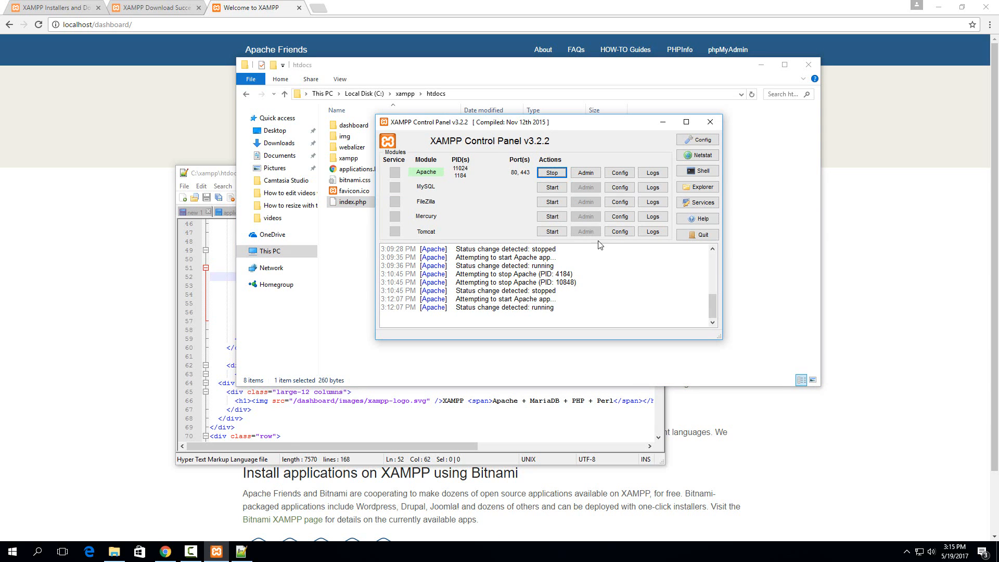
mouse_move(456, 198)
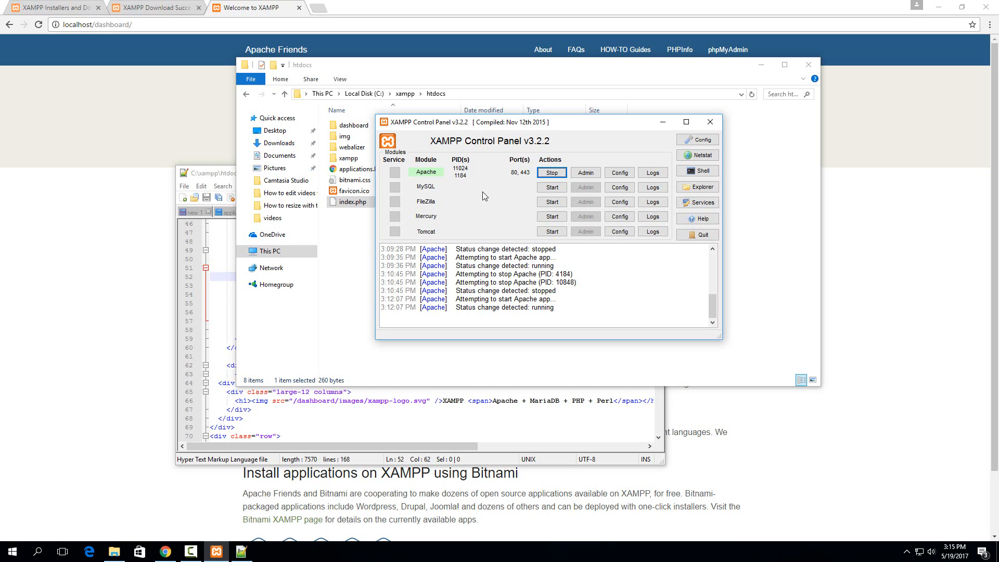
mouse_move(486, 209)
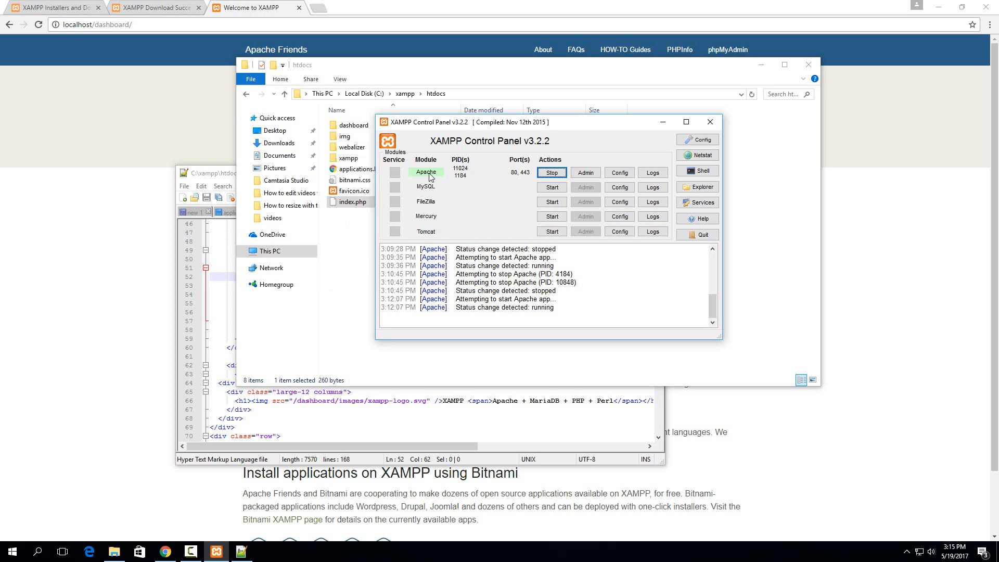
Step: Stop the Apache module and close the XAMPP Control Panel
left_click(550, 172)
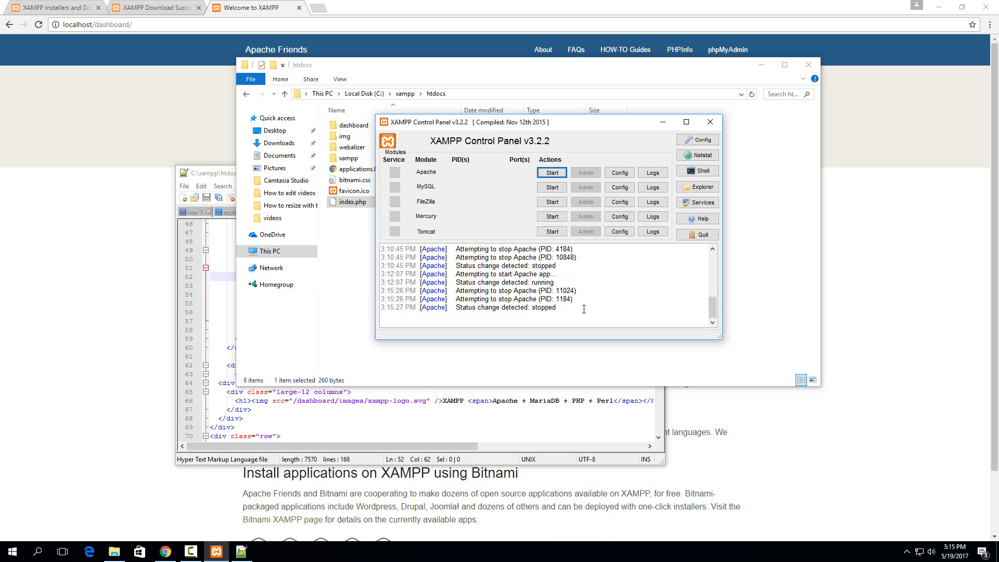
mouse_move(710, 122)
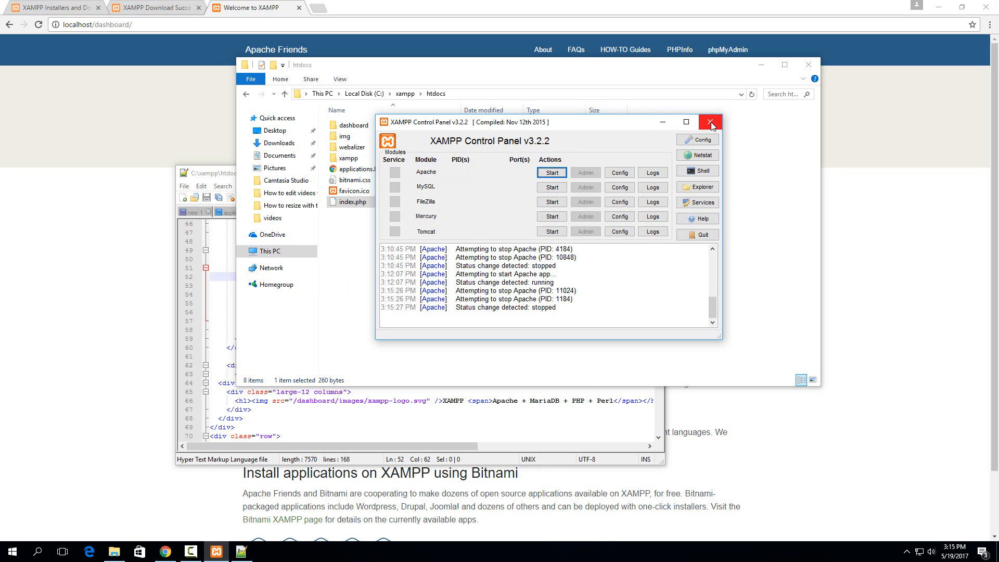
mouse_move(710, 122)
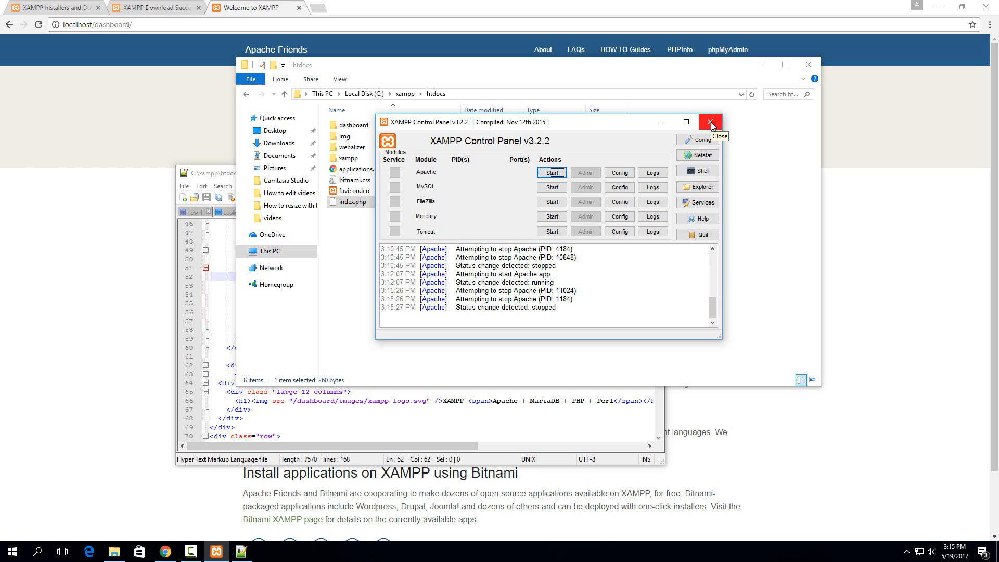
left_click(10, 551)
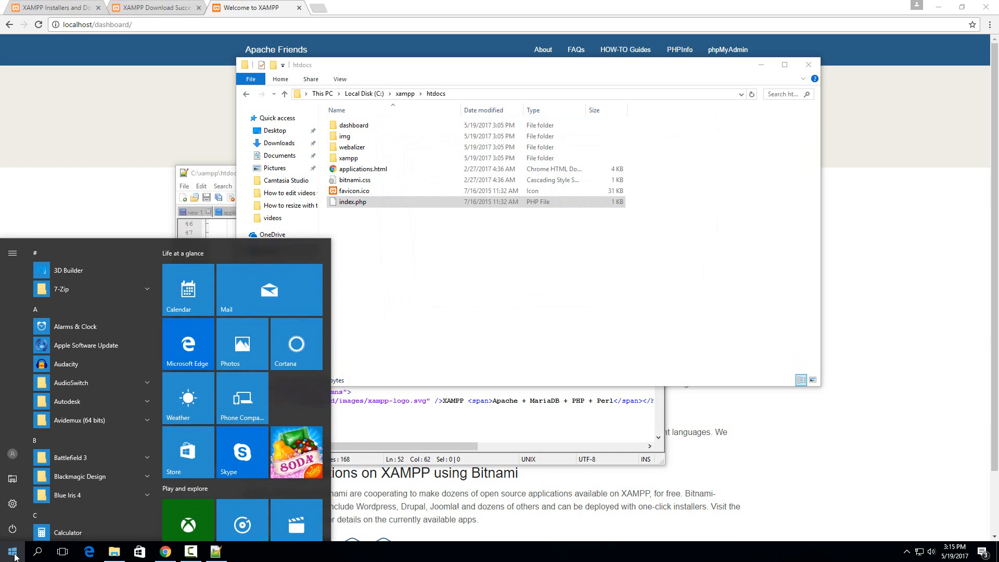
Step: Search the Start menu for 'xamp' and relaunch the XAMPP Control Panel
type("xamp")
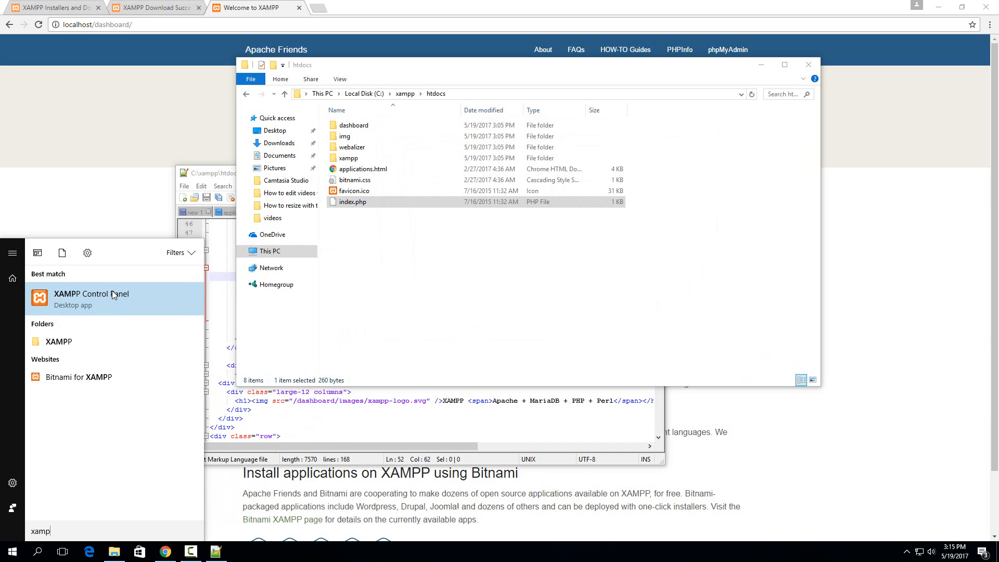
left_click(91, 294)
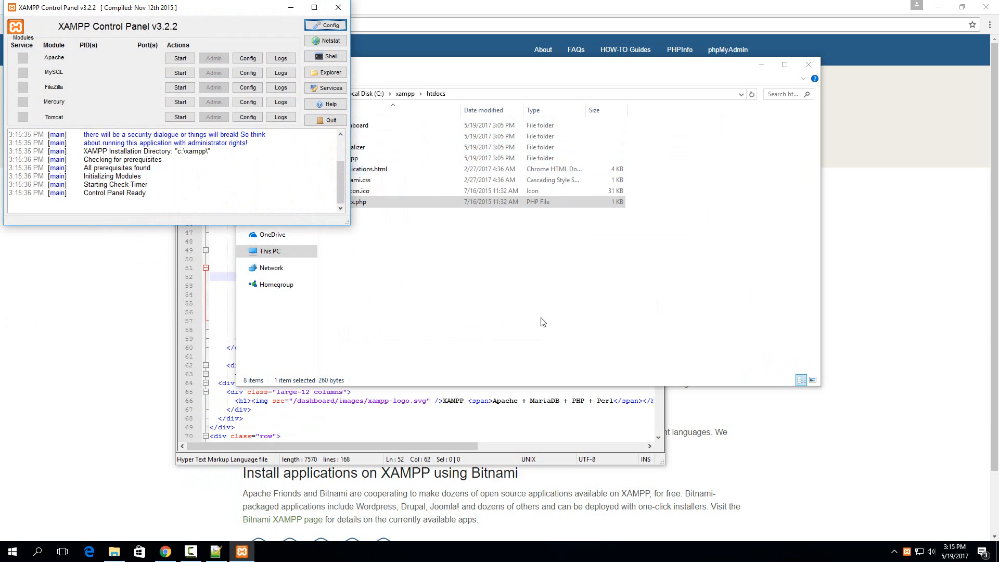